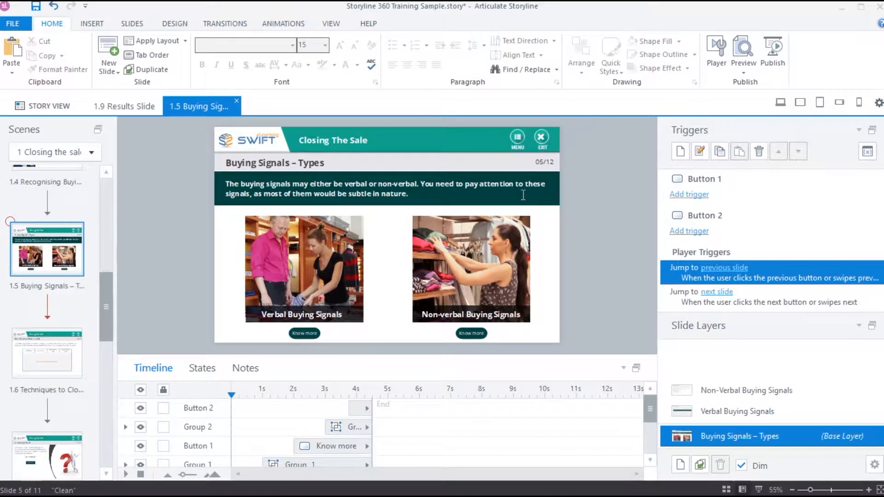
mouse_move(363, 338)
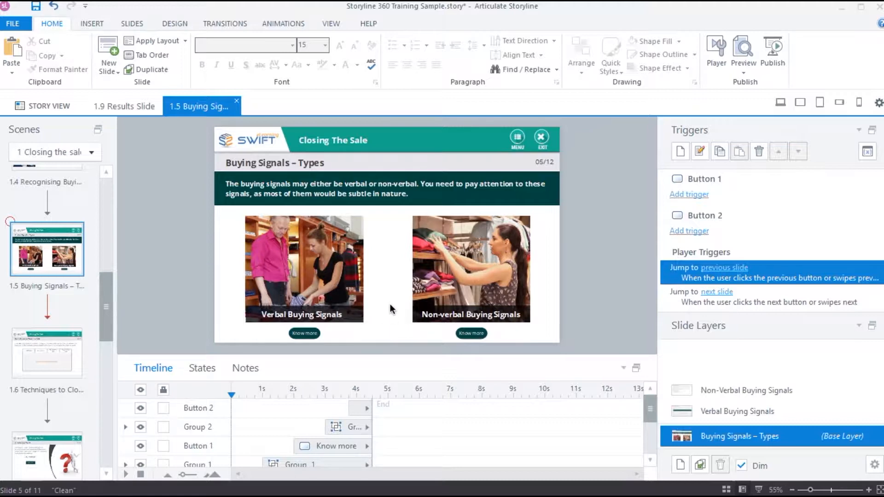
Select the Verbal Buying Signals Know more button and show its States list, currently just Normal.
click(304, 333)
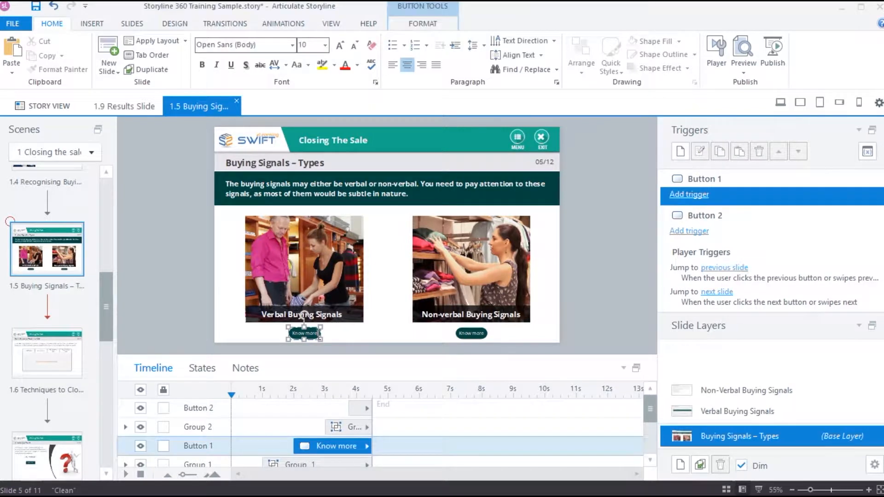
click(201, 367)
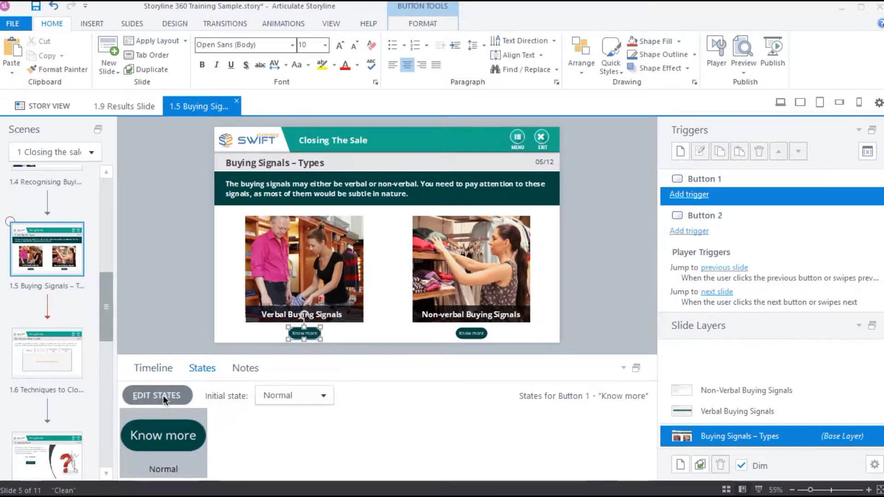
Enter state editing for the Know more button, toggling Dim background objects off and back on.
click(156, 394)
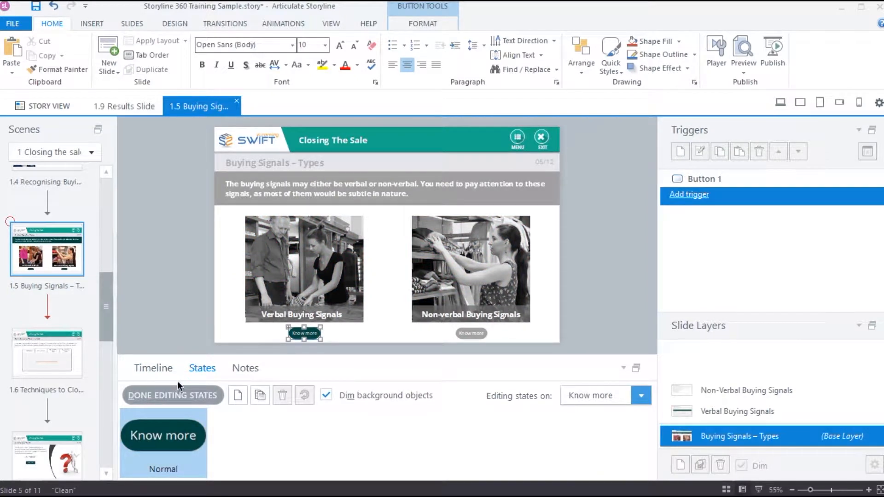
mouse_move(394, 304)
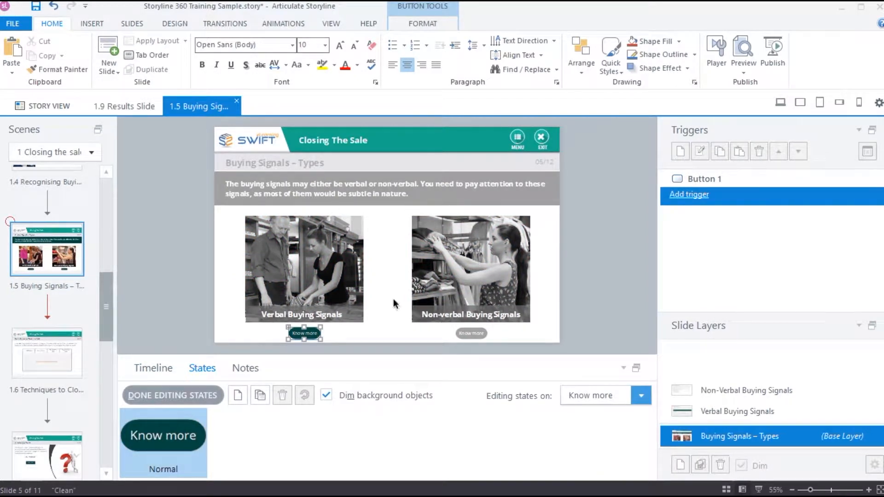
mouse_move(403, 331)
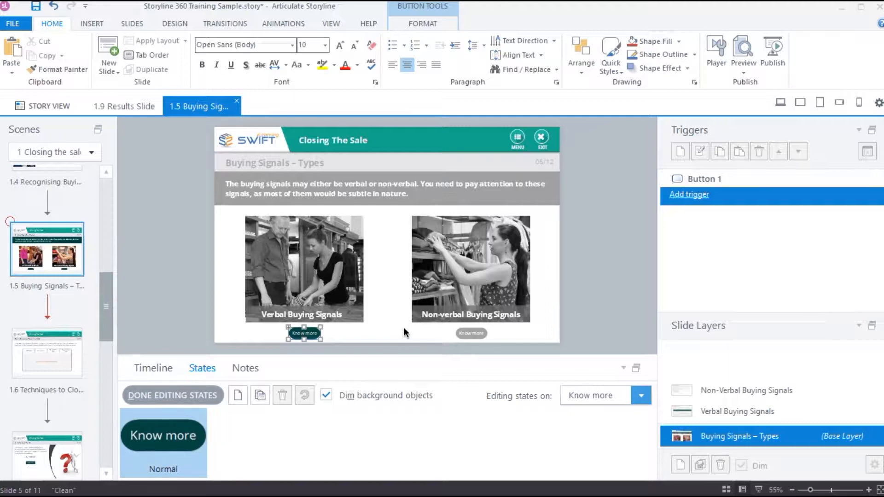
mouse_move(335, 425)
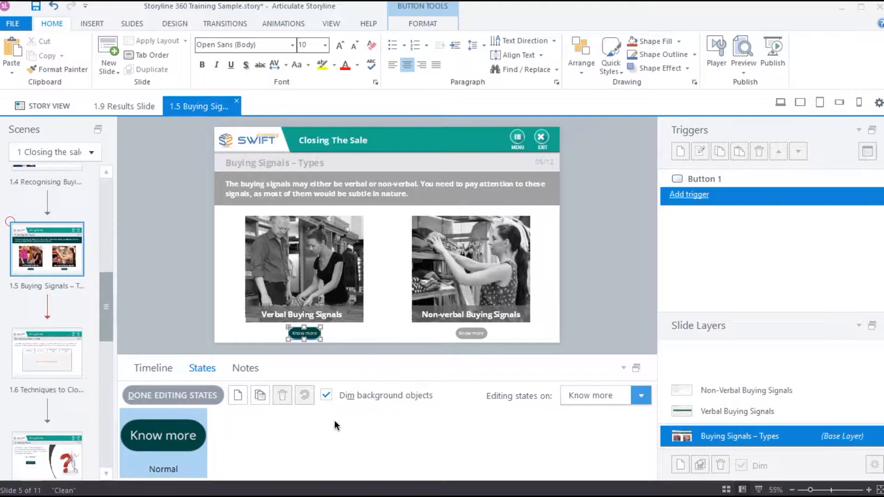
click(326, 395)
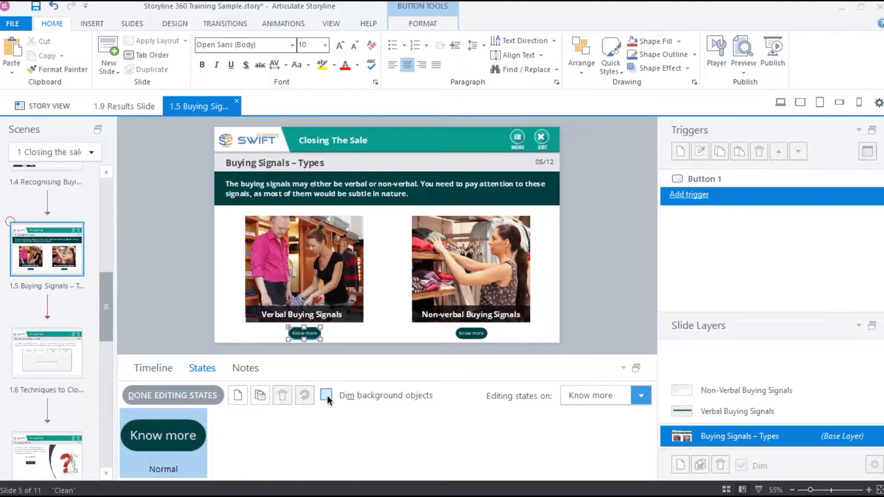
click(325, 395)
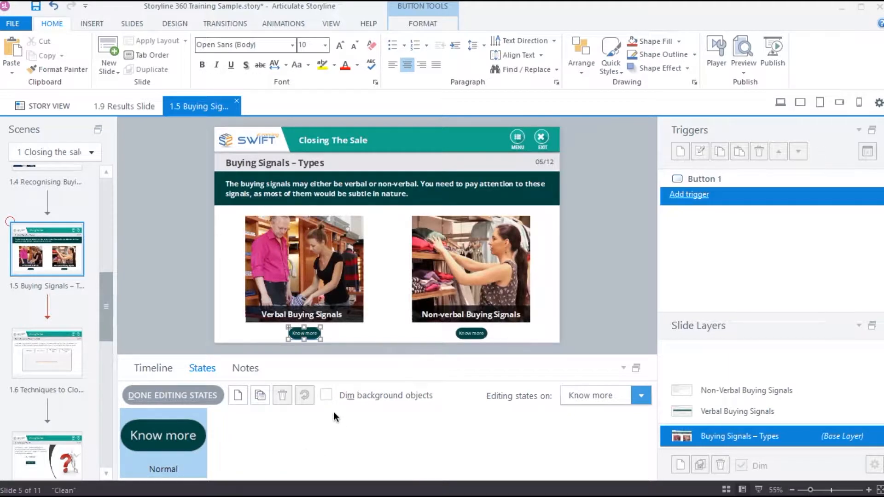
click(326, 395)
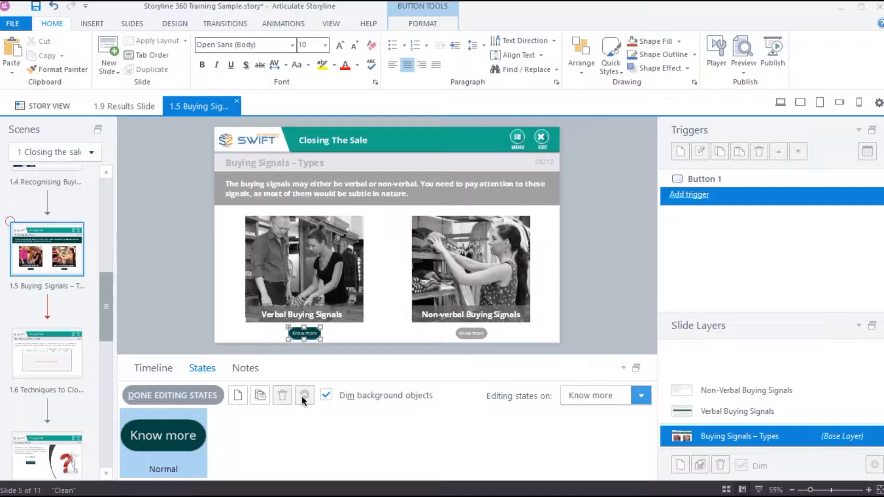
Add 'New State' to the Know more button, then duplicate it and delete the duplicate.
click(238, 395)
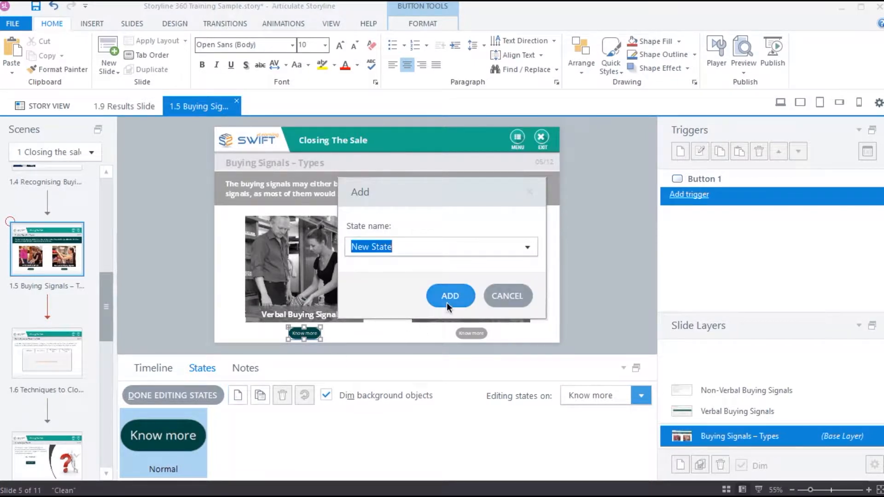
click(449, 295)
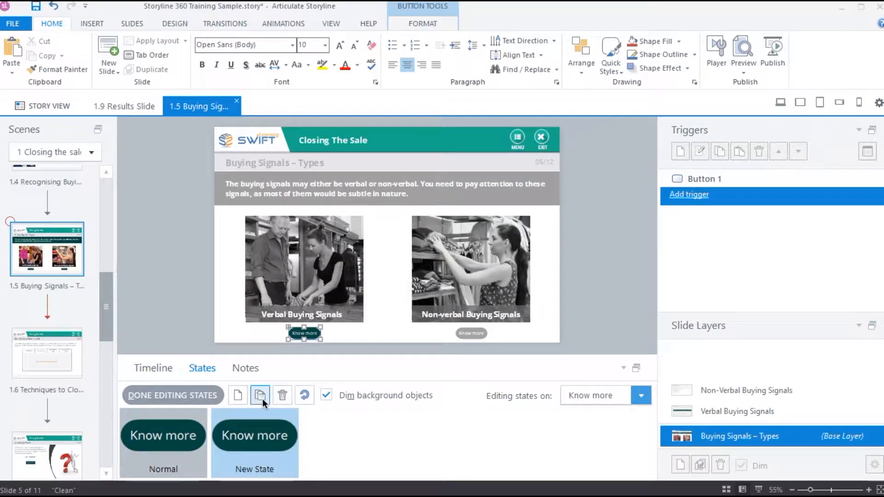
click(260, 395)
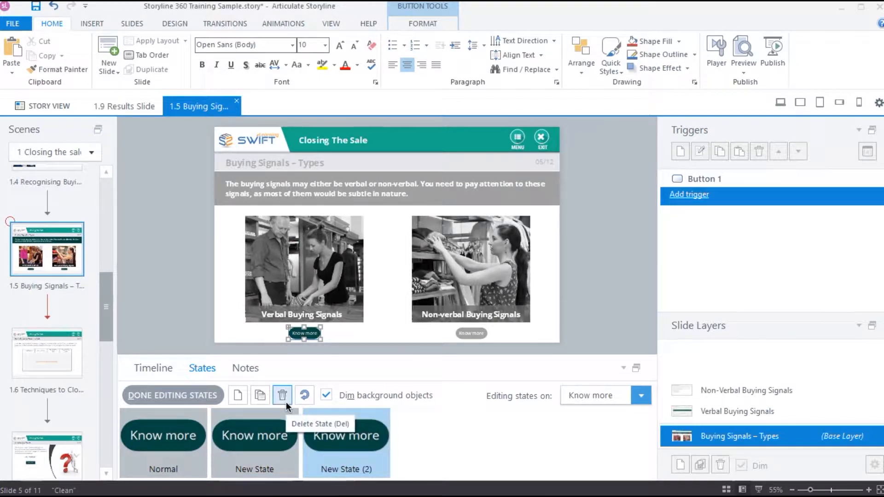
click(282, 394)
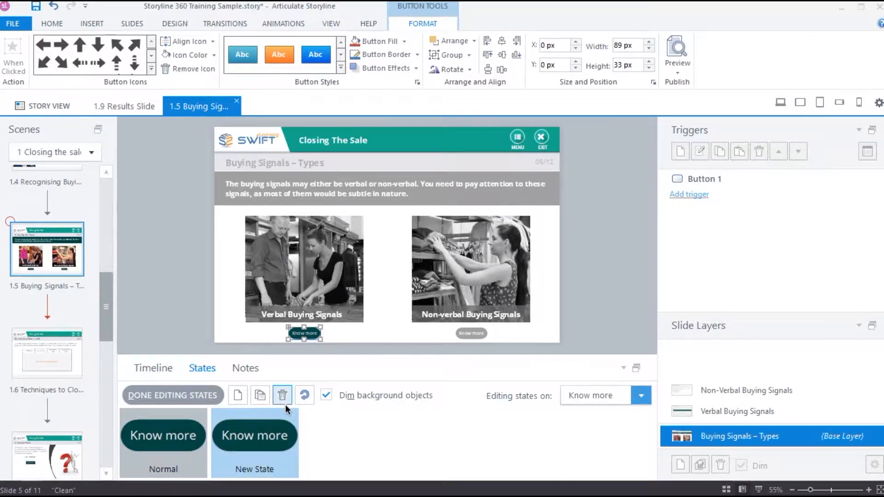
Delete New State and start a new state named 'Mouse over' from the State name list.
click(282, 395)
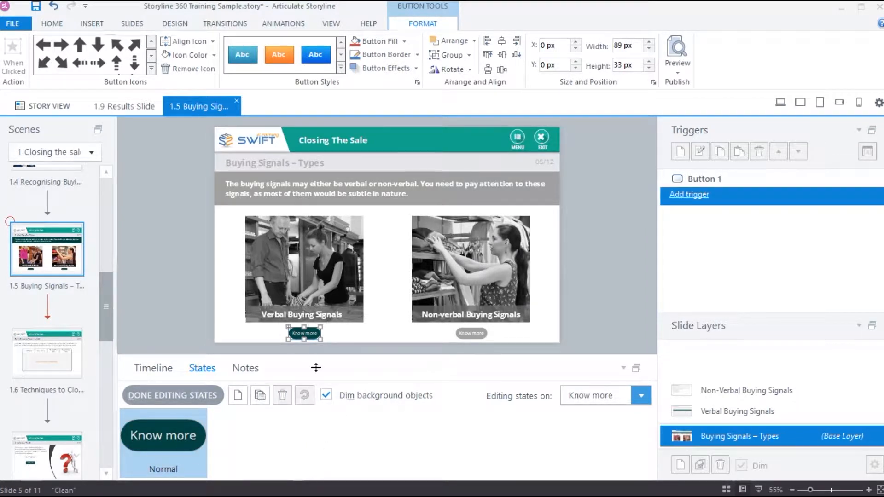
click(237, 394)
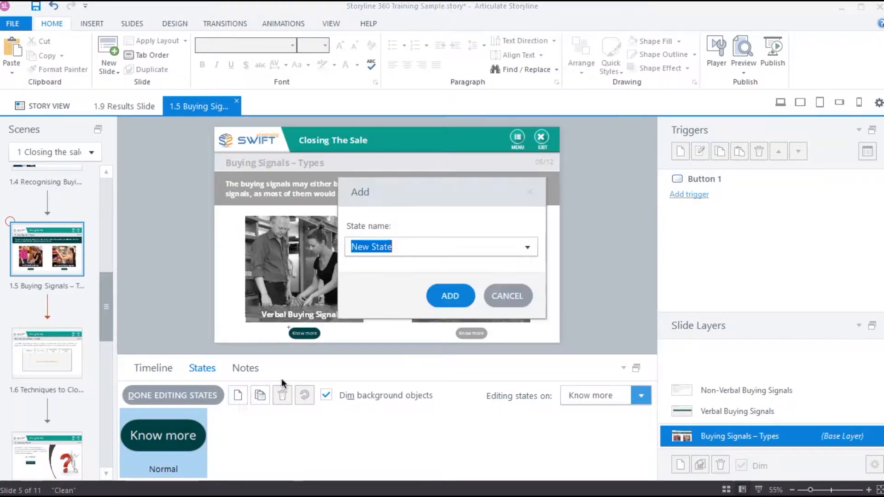
click(526, 246)
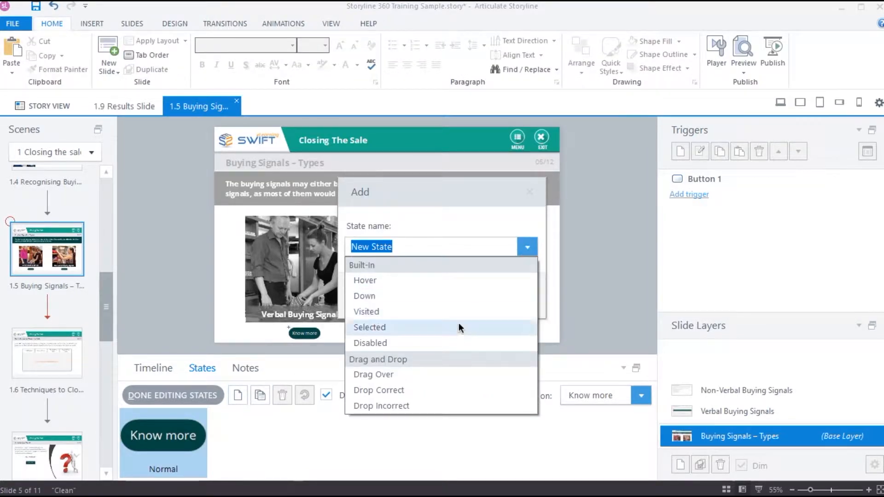
mouse_move(442, 280)
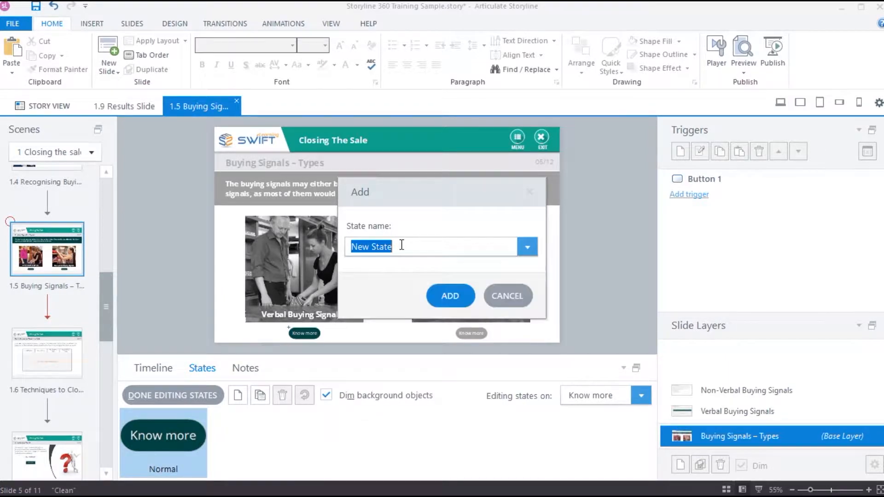
text(Mous)
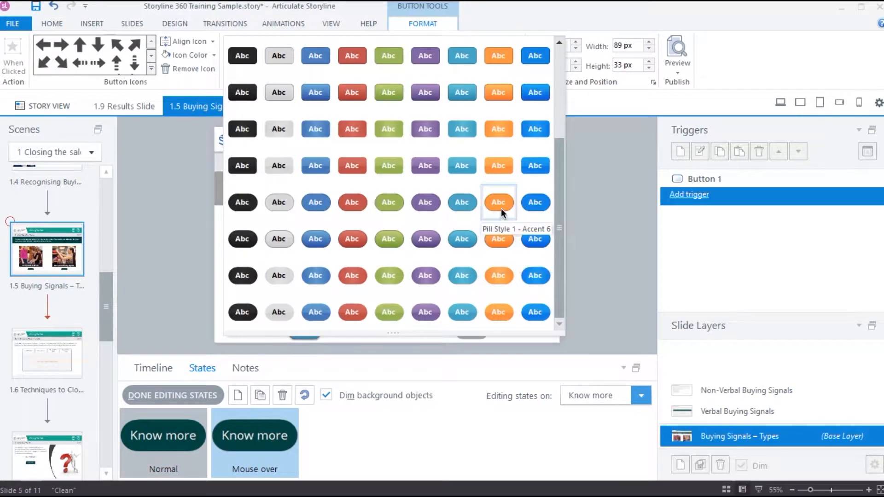
Style the Mouse over state as Pill Style 1 - Accent 6, then close the preview.
click(677, 61)
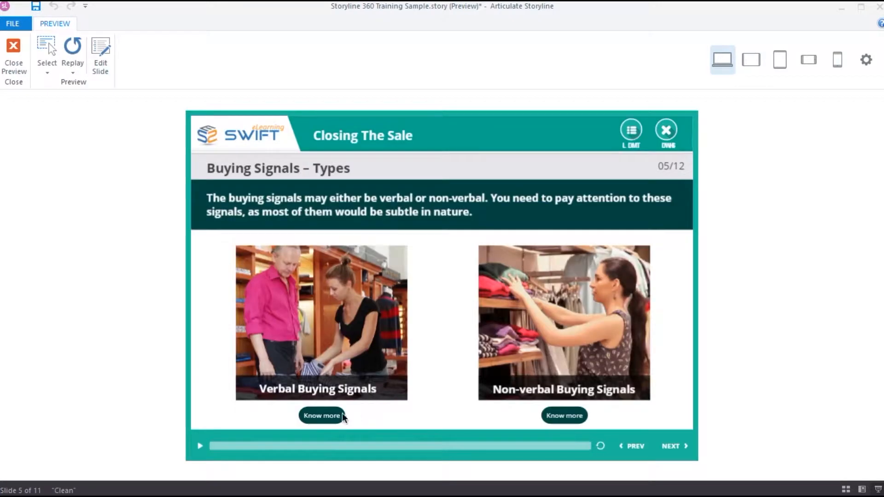
mouse_move(391, 424)
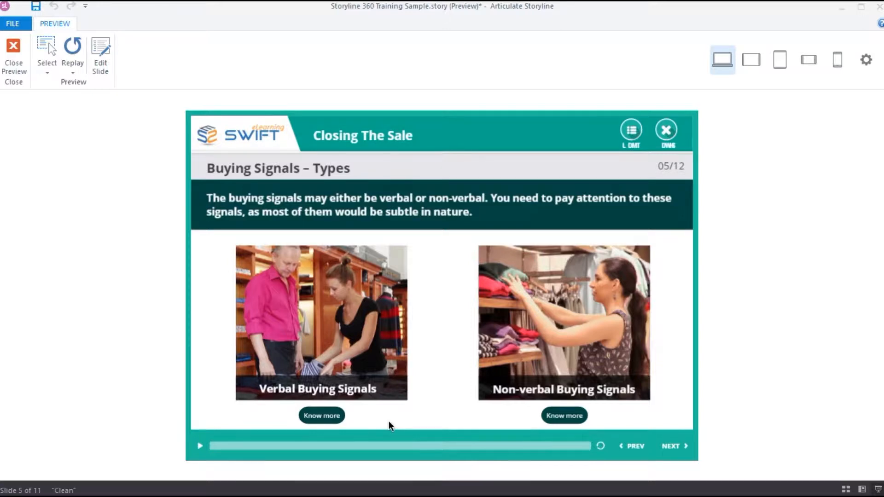
mouse_move(72, 153)
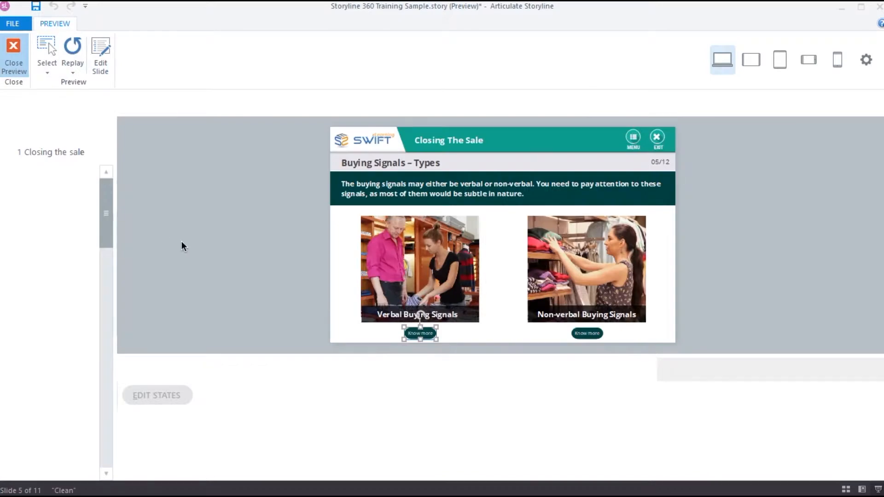
click(14, 54)
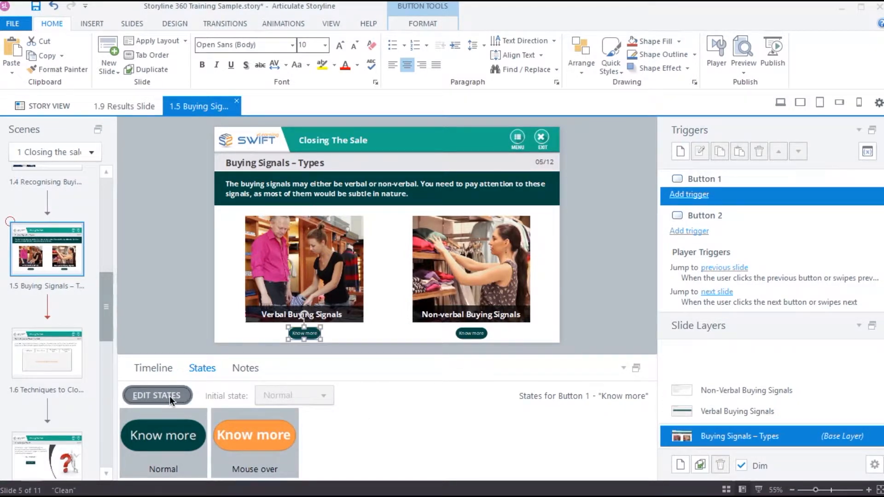
Reopen state editing and add a Hover state from the built-in state names, then close preview.
click(156, 394)
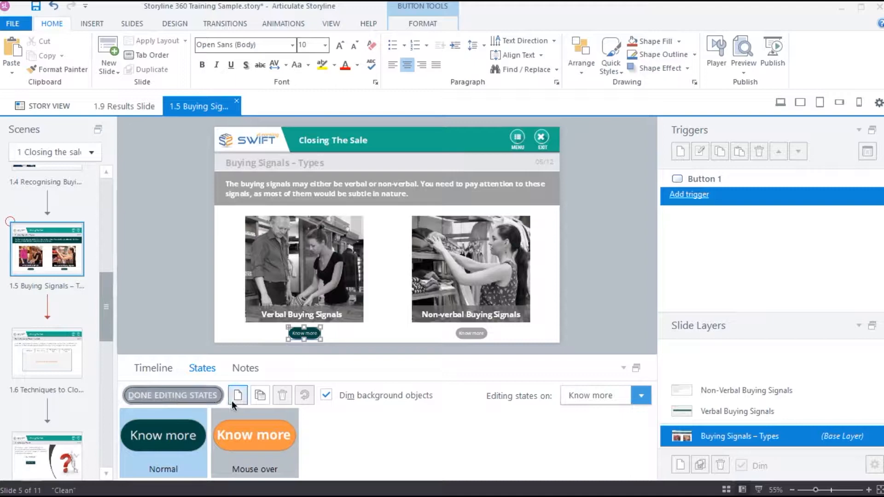
click(238, 394)
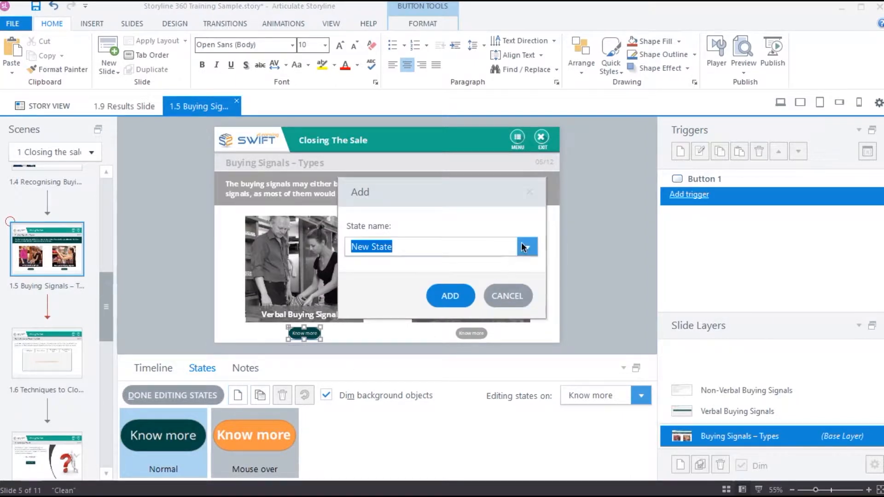
click(526, 247)
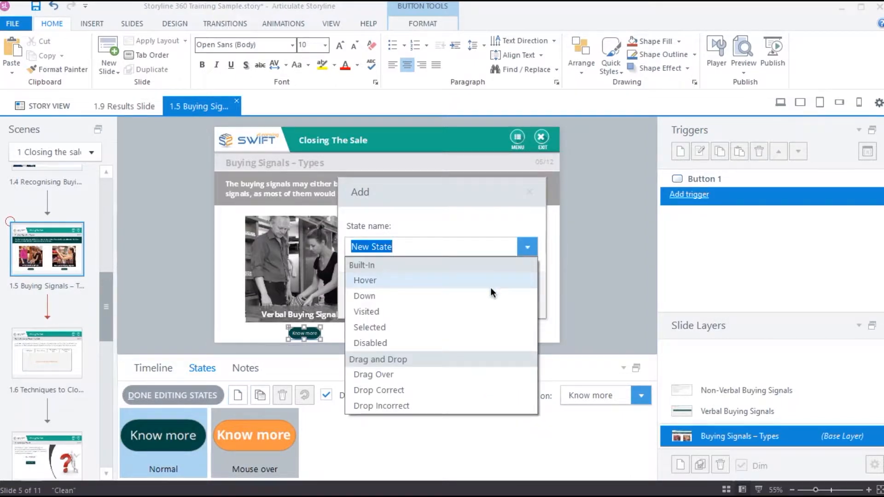
click(364, 280)
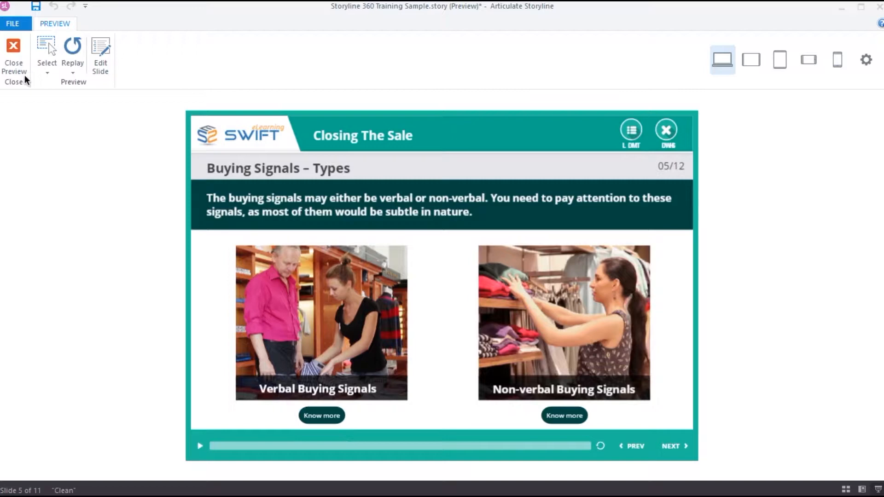
click(13, 54)
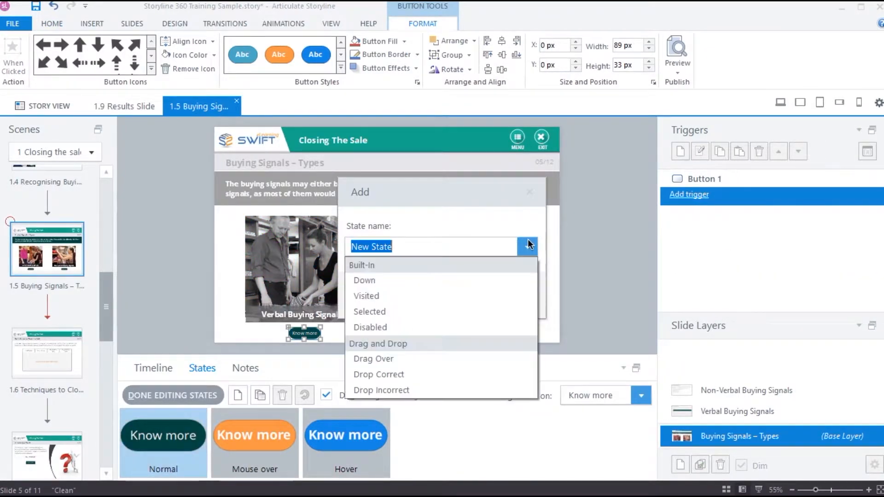
Add a light-blue Down state and a Visited state to the Know more button.
click(364, 280)
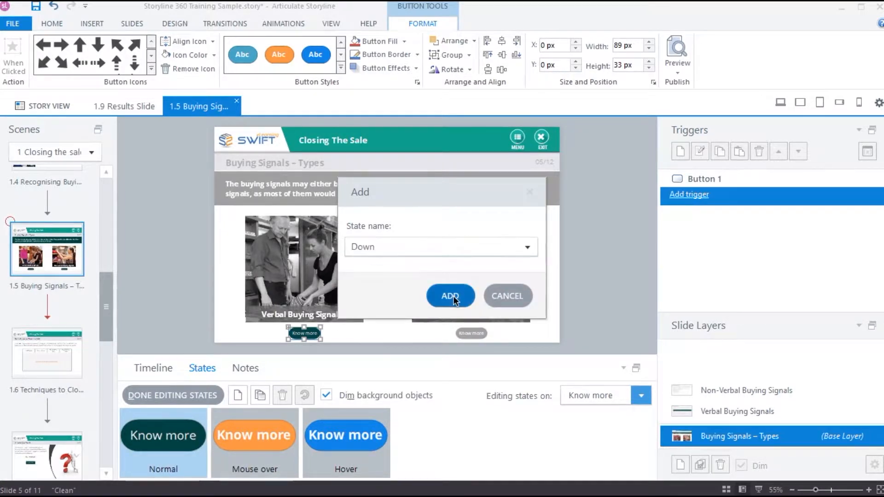
click(449, 296)
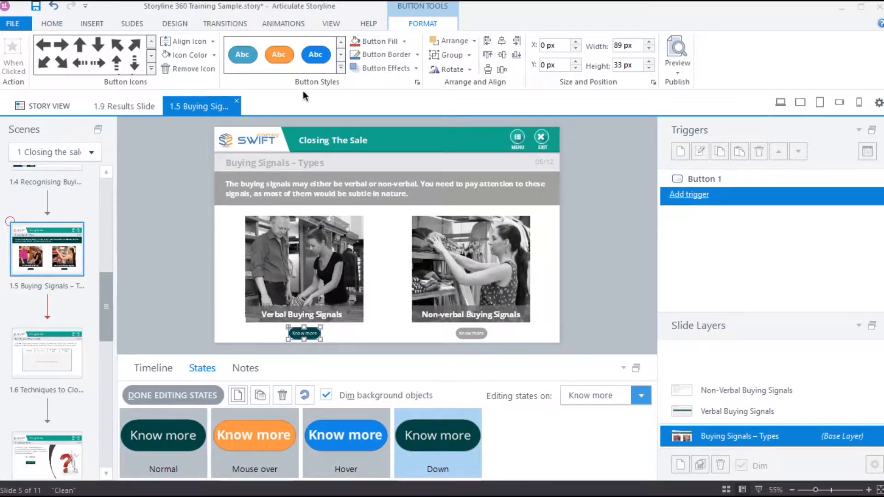
click(242, 54)
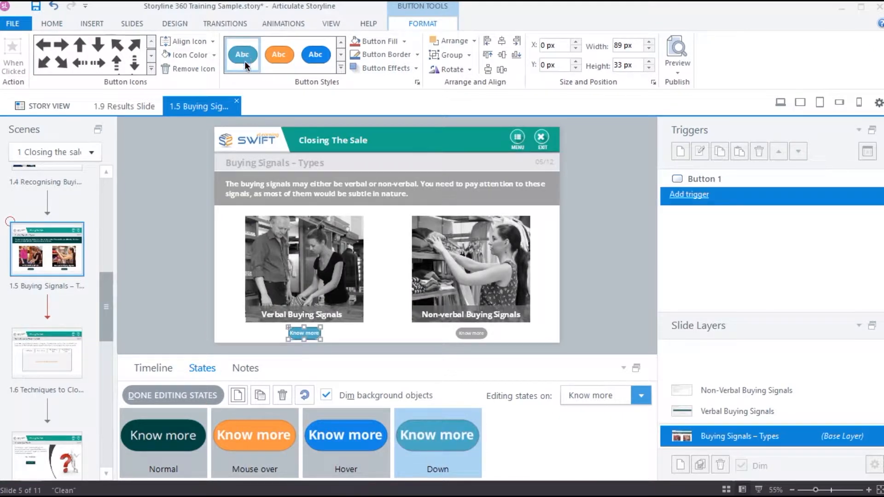
click(237, 394)
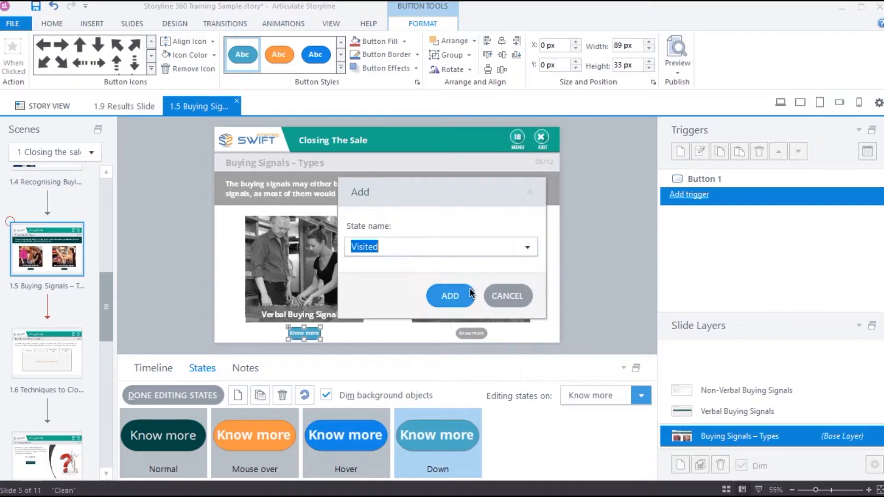
click(449, 296)
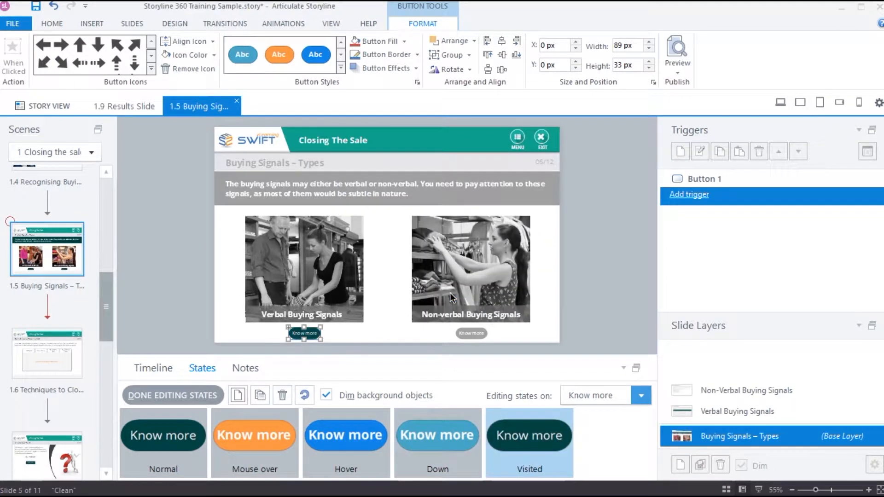
mouse_move(371, 121)
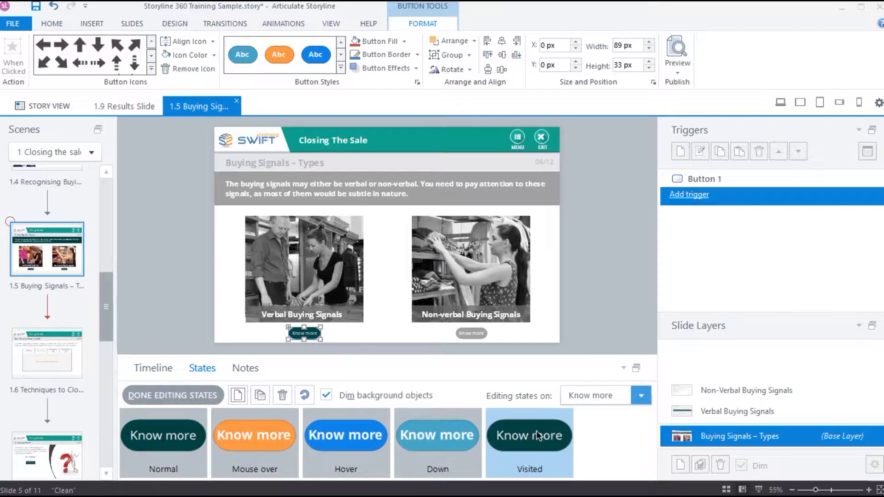
mouse_move(578, 432)
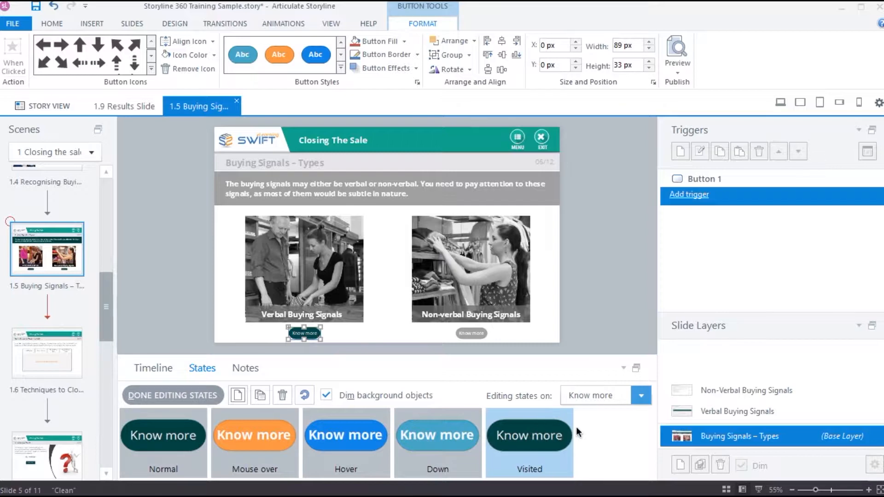
mouse_move(540, 406)
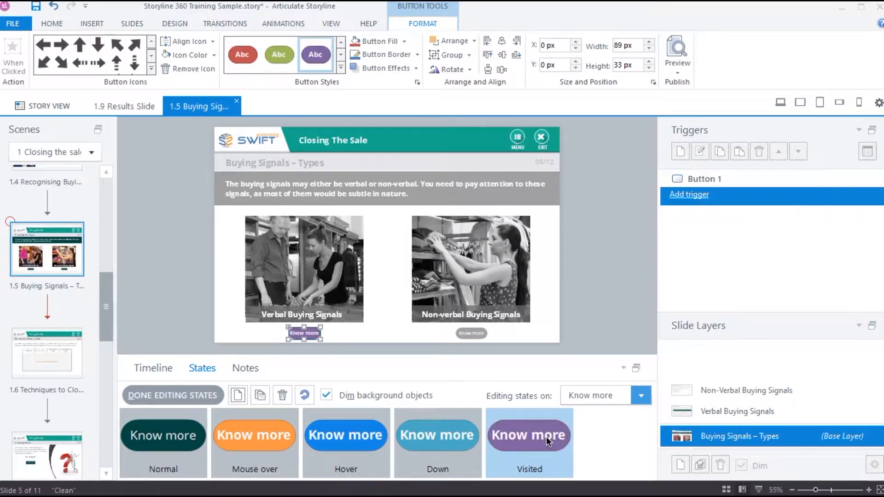
Add a Selected state to the Know more button, finish editing states, then reopen editing.
click(238, 394)
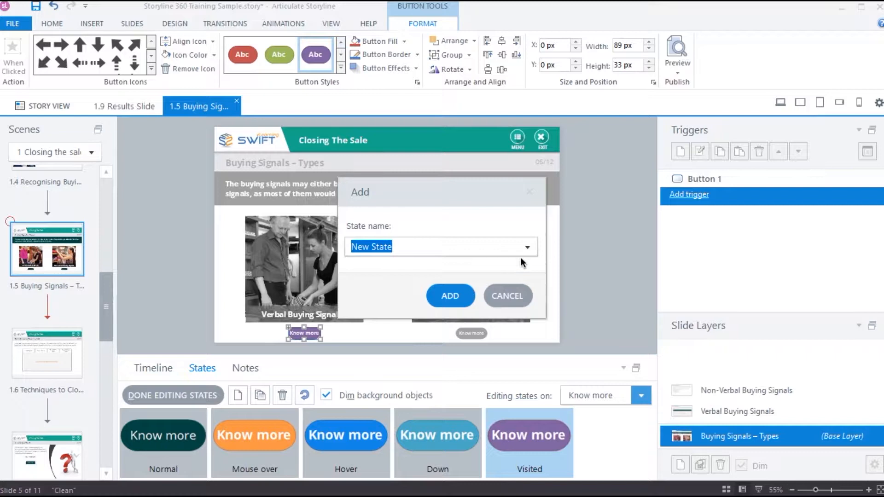
click(526, 247)
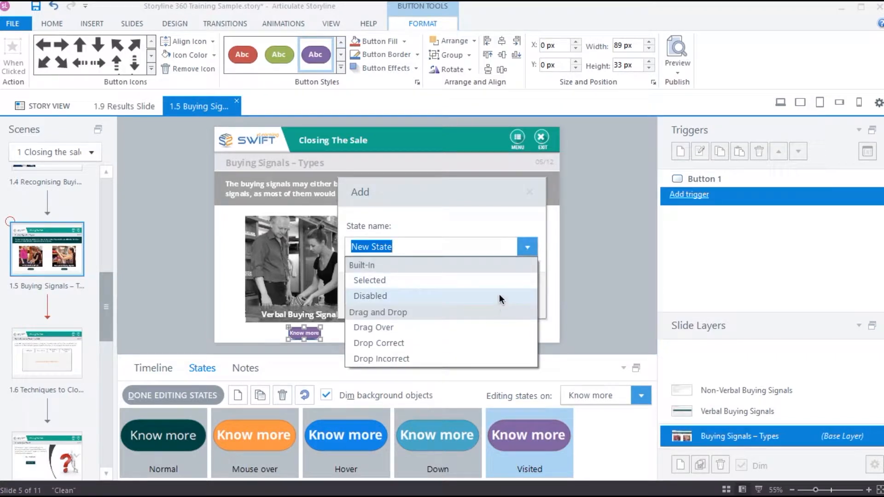
click(369, 281)
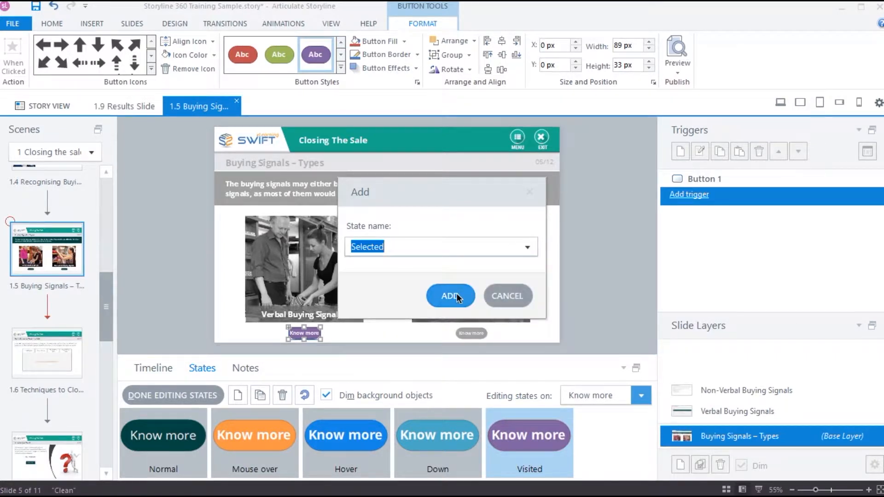
click(449, 296)
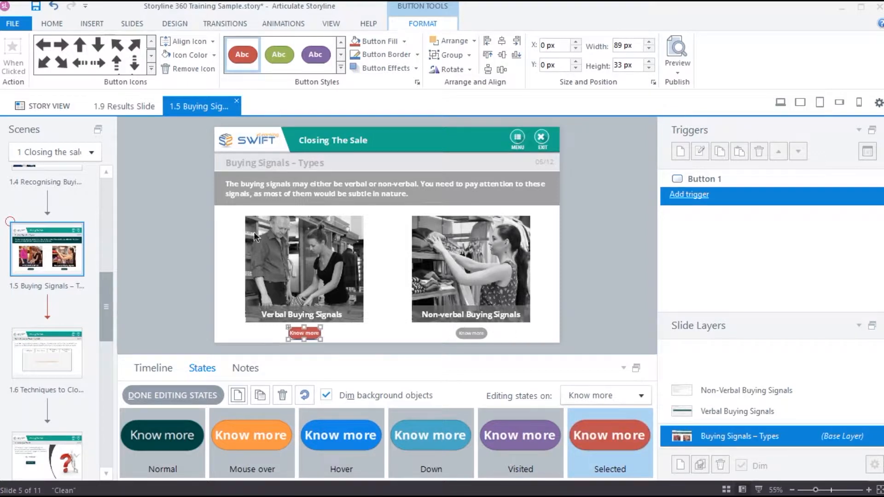
click(172, 394)
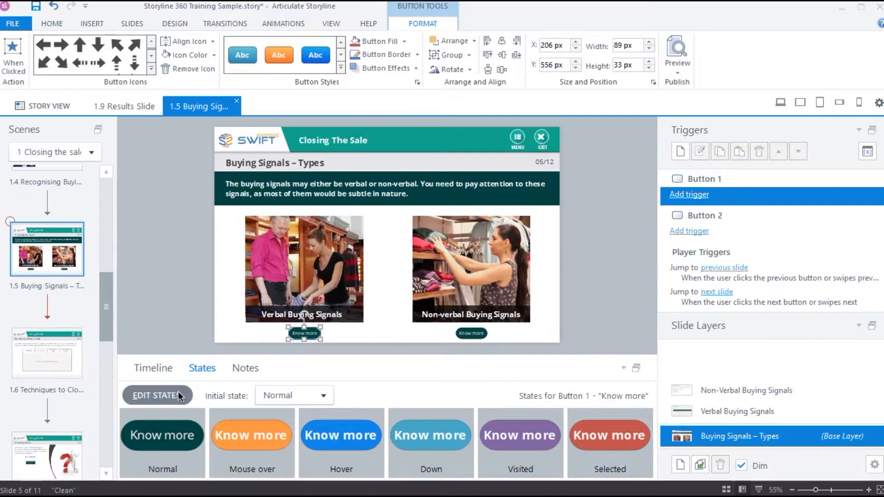
click(158, 394)
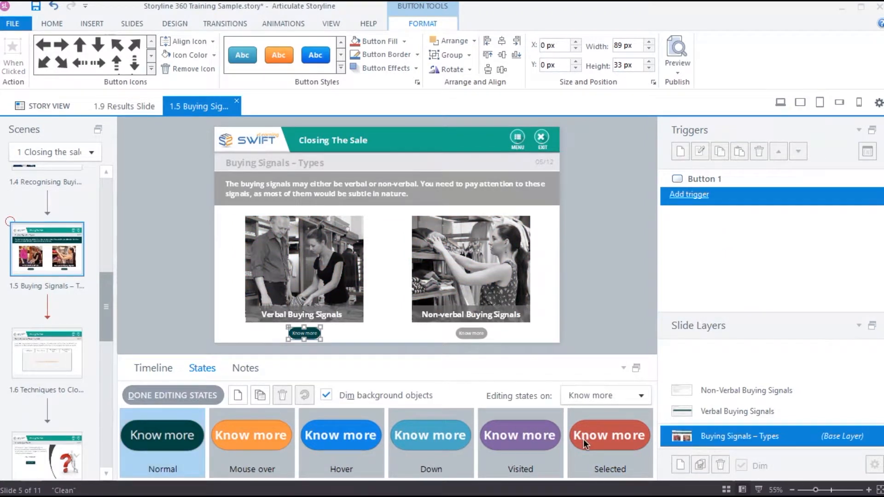
mouse_move(482, 346)
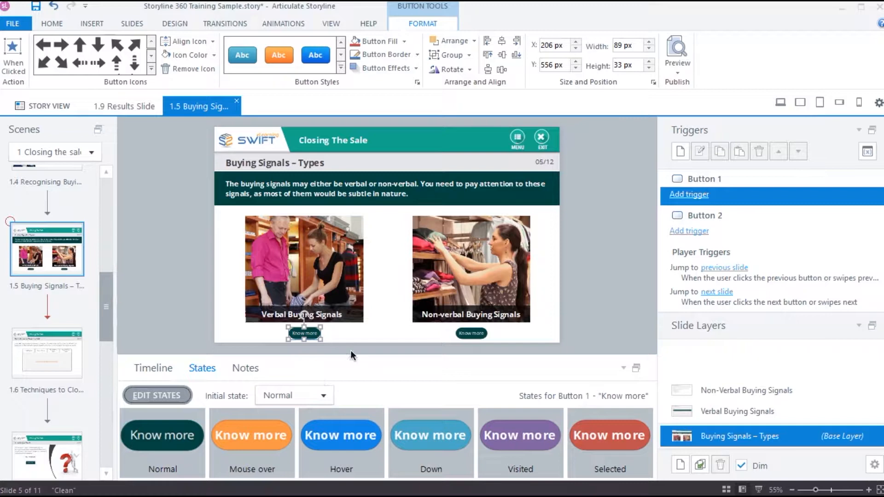
Add the Verbal Buying Signals Know more button to Button Set 1, then select the Non-verbal one.
click(470, 334)
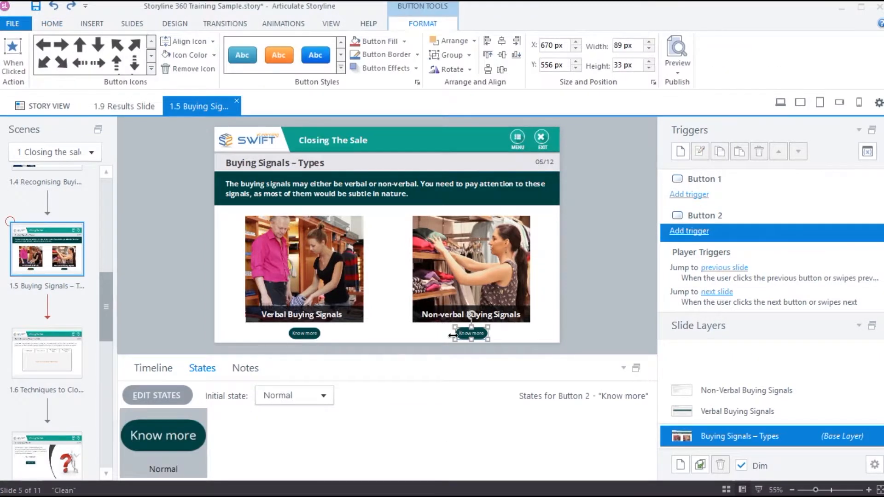
click(304, 333)
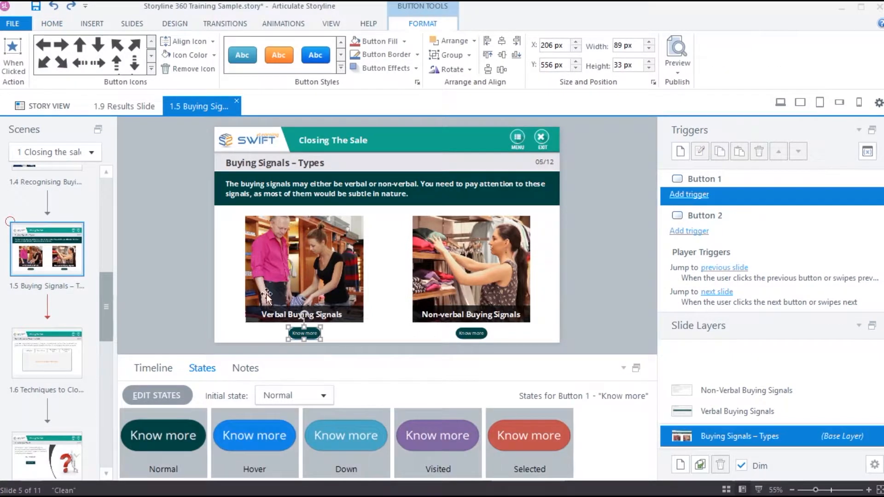
click(52, 23)
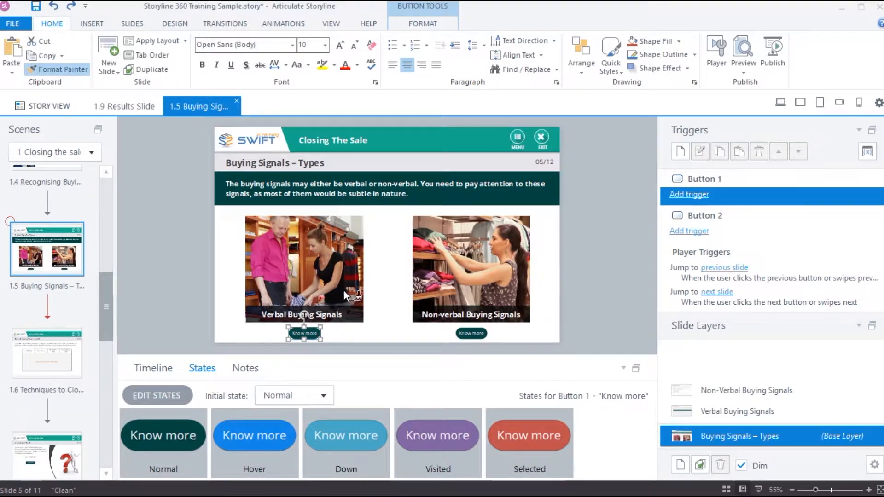
click(471, 333)
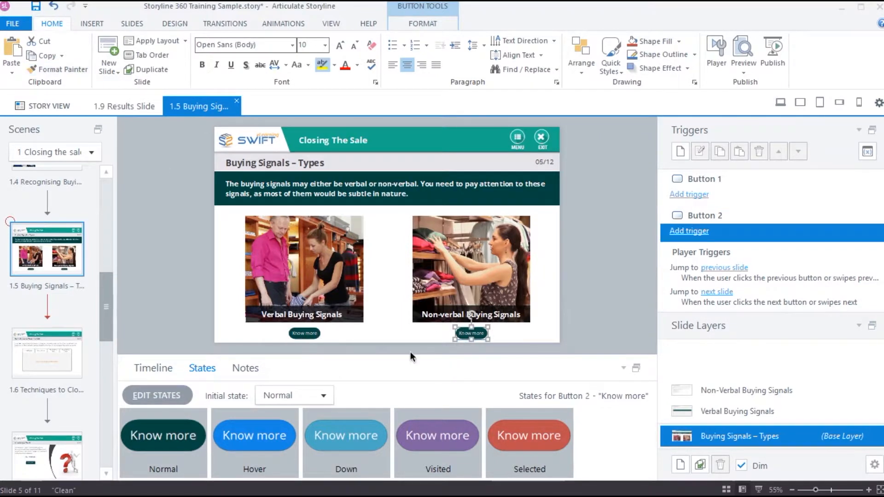
click(527, 434)
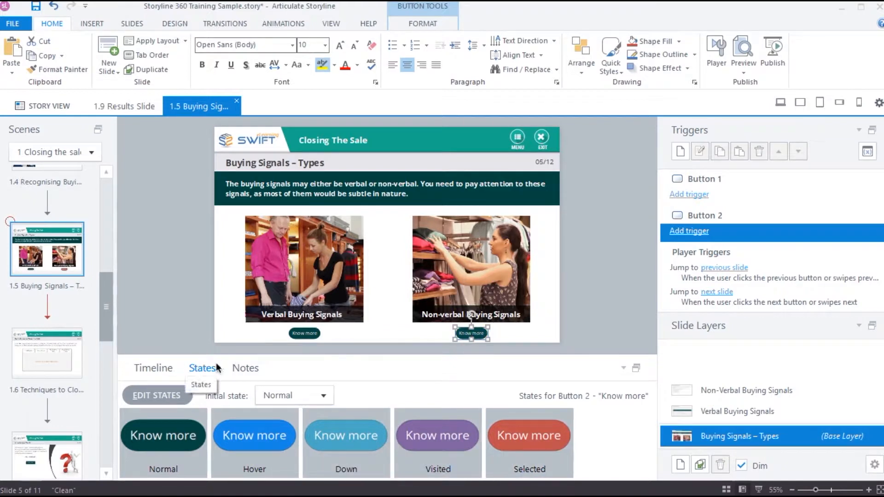
right_click(303, 332)
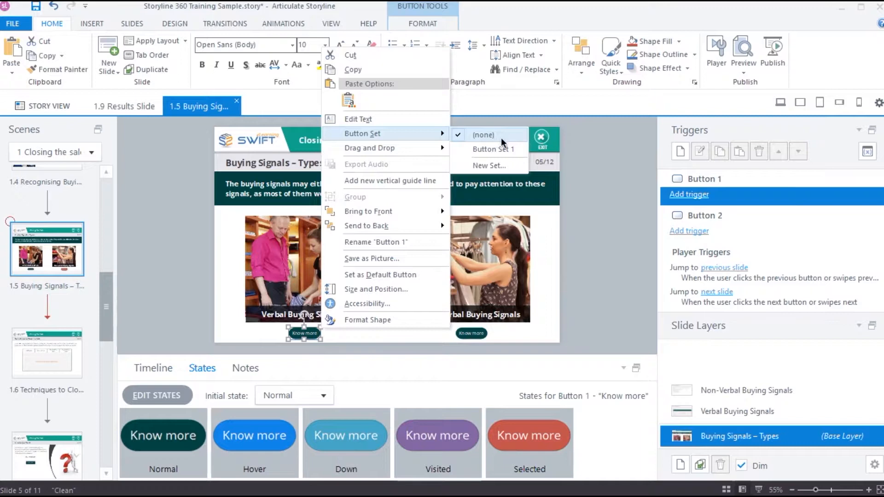
mouse_move(494, 149)
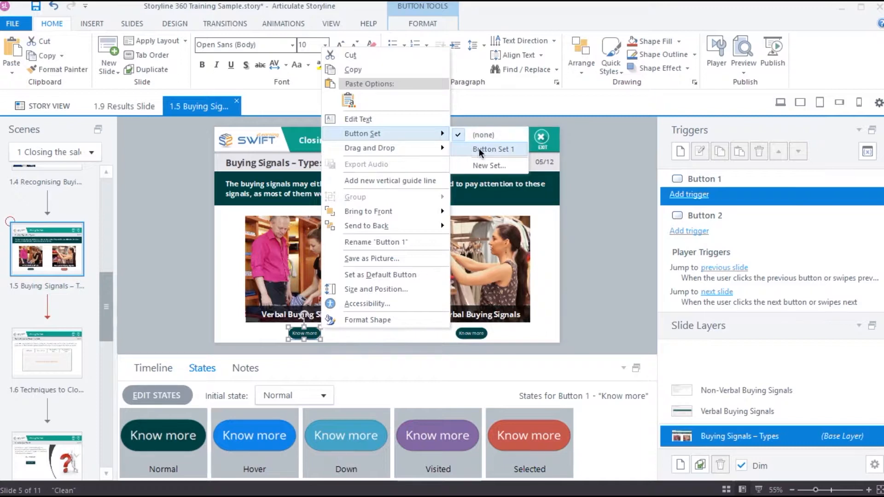
click(488, 149)
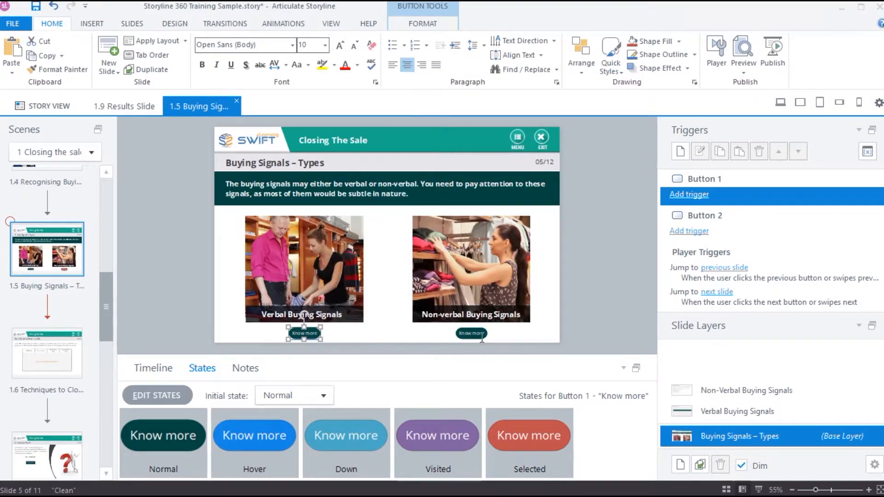
click(472, 332)
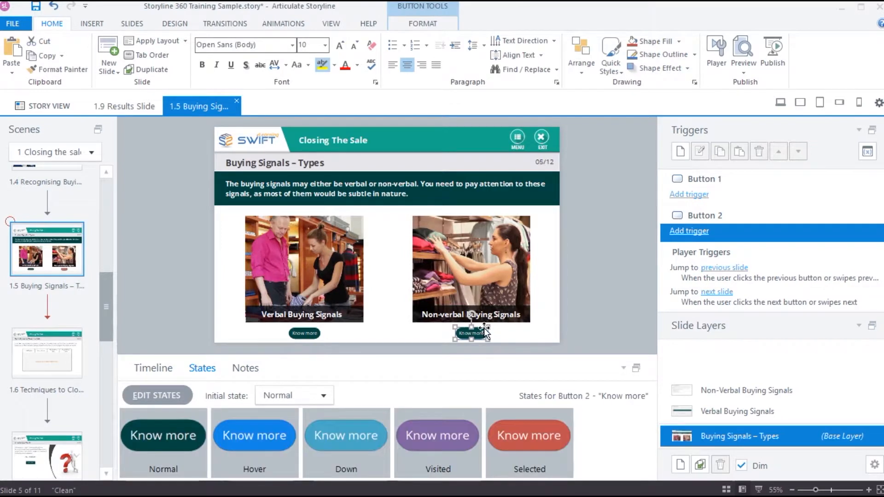
right_click(470, 332)
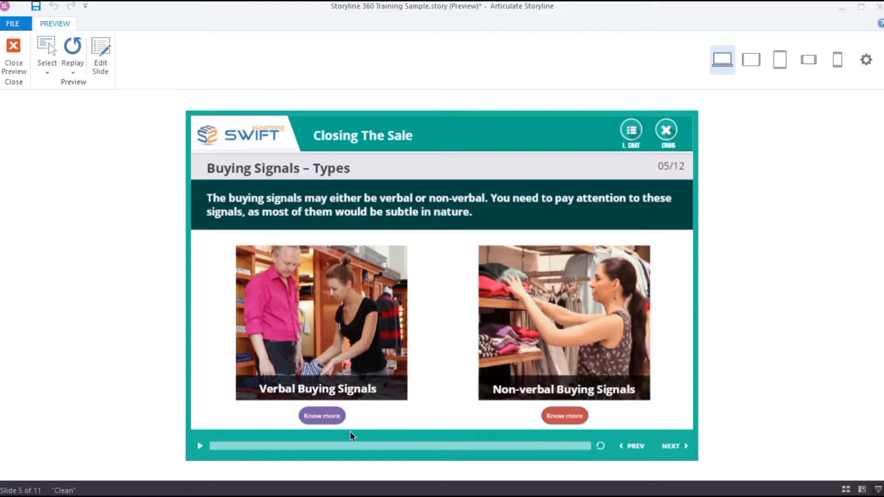
mouse_move(411, 415)
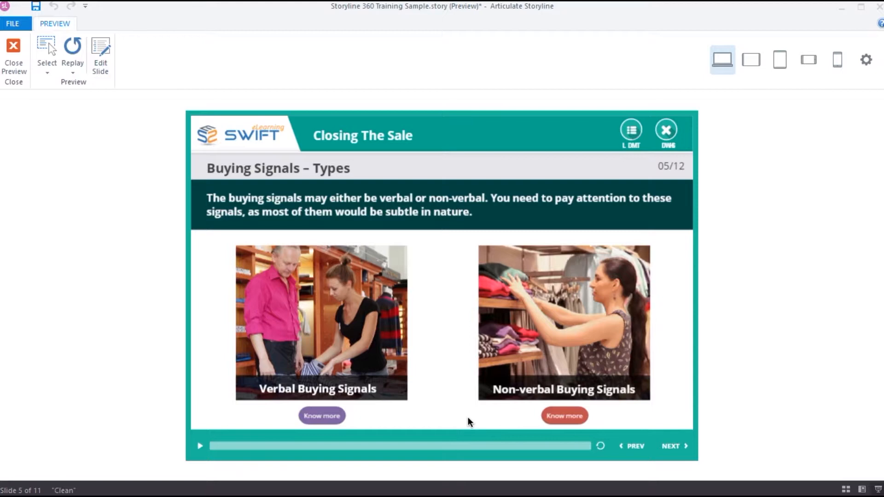
mouse_move(376, 431)
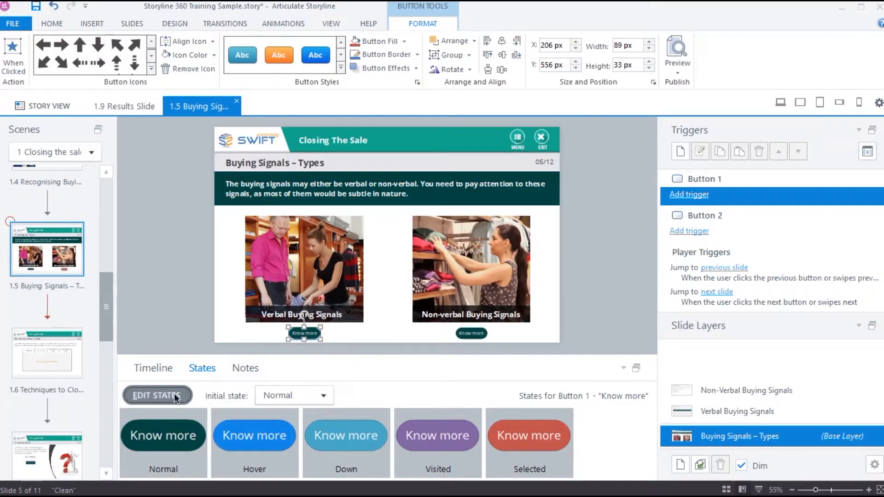
Add a Disabled state to the Know more button and begin adding another state.
click(236, 394)
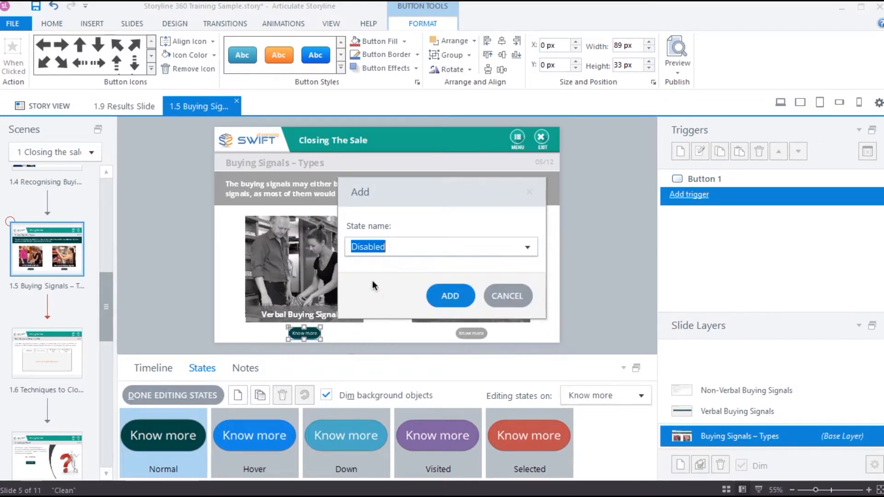
click(450, 295)
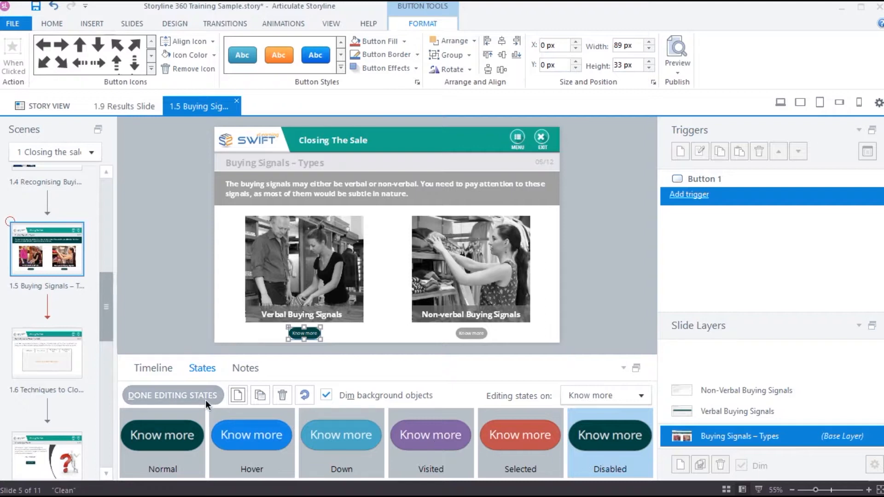
click(238, 395)
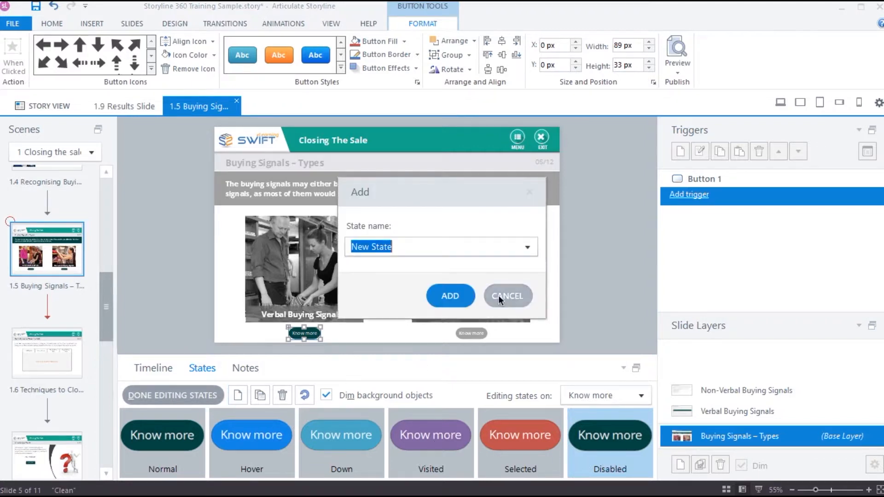
click(527, 246)
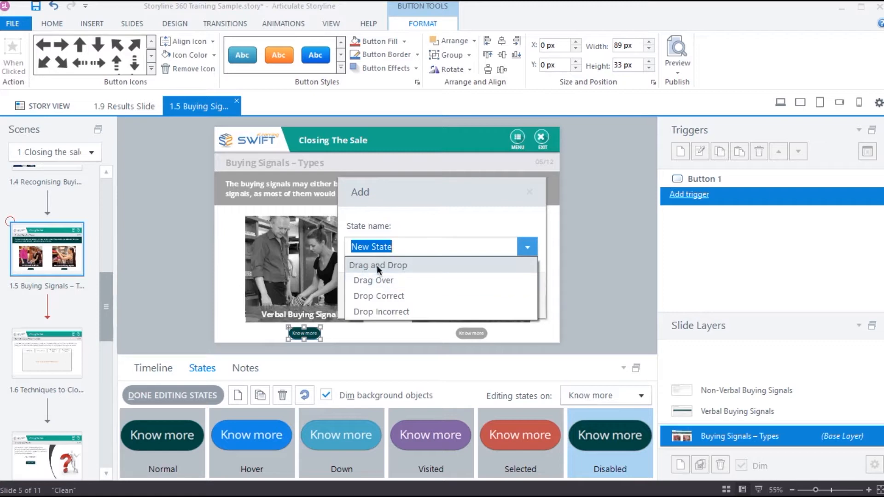
mouse_move(417, 280)
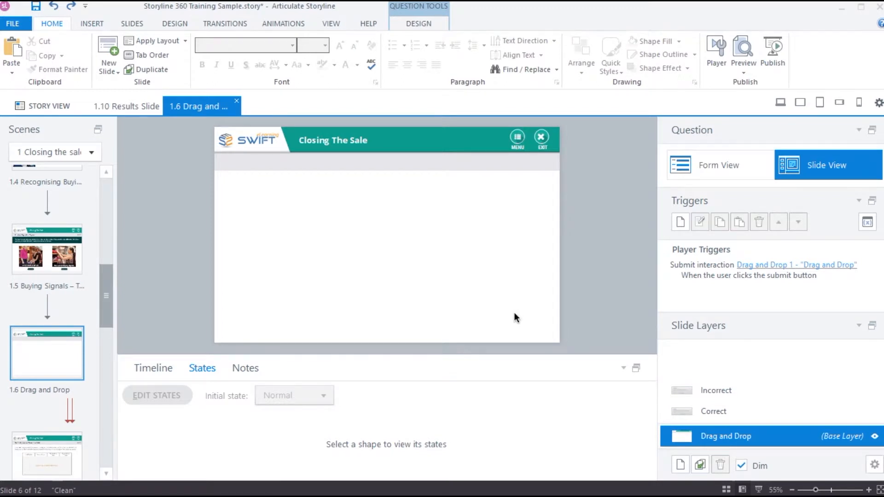
Insert a shape and drag out the circle and squares on the Drag and Drop slide.
click(91, 24)
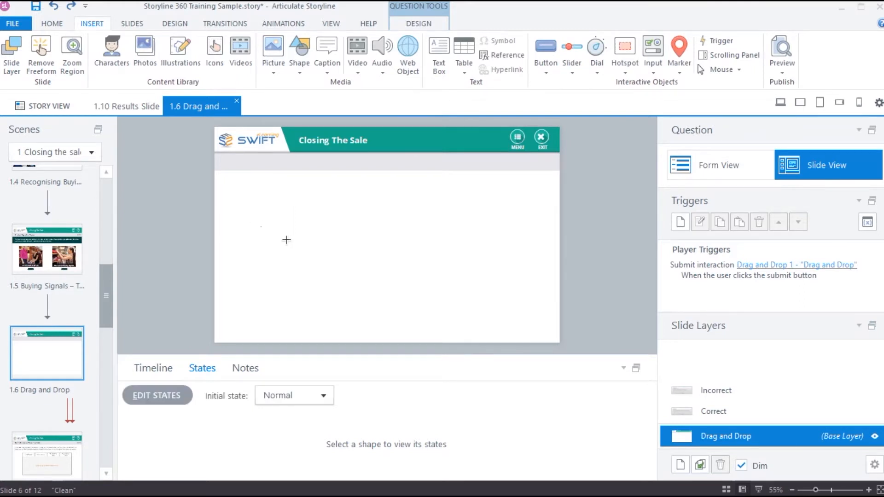
drag(287, 239, 486, 213)
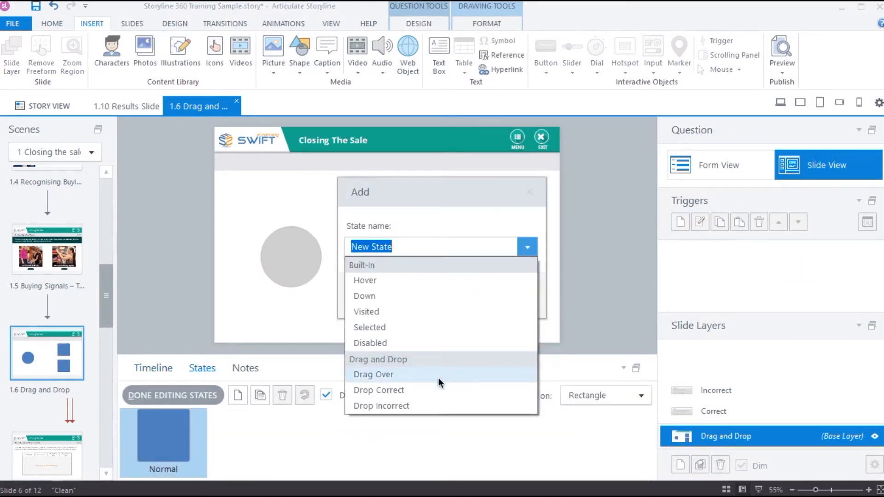
Add a lighter blue Drag Over state to the upper square drop target and finish editing.
click(374, 374)
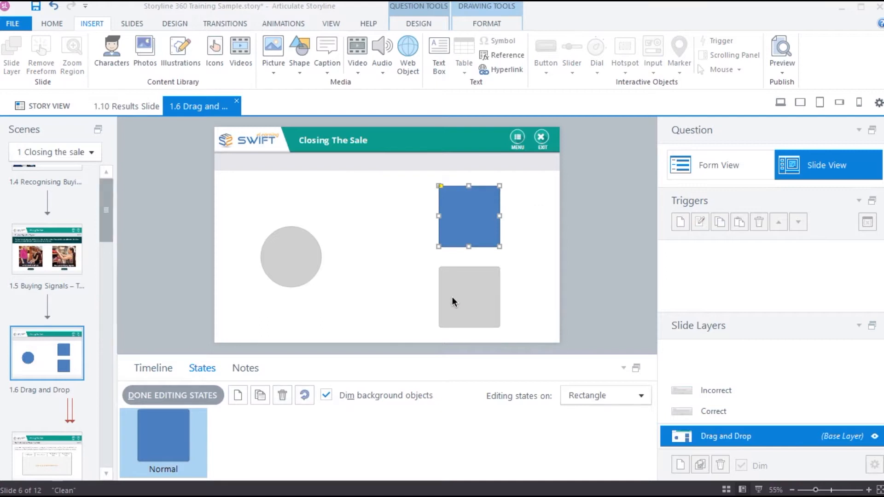
click(238, 394)
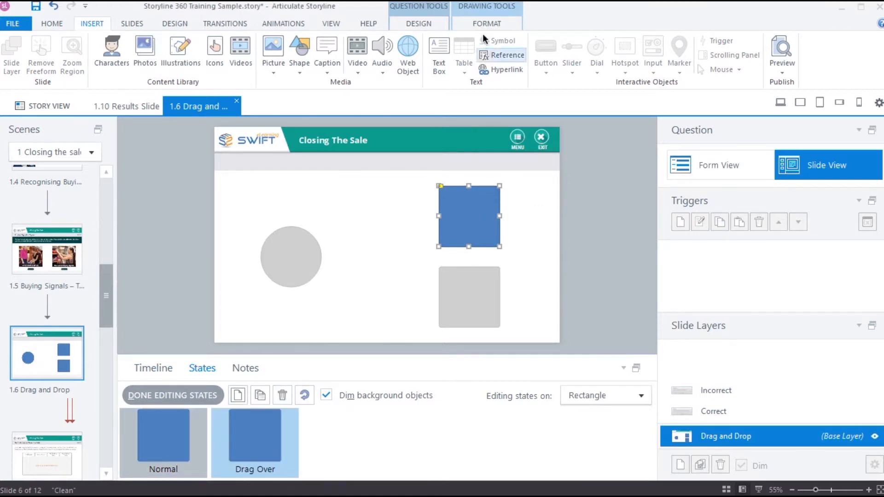
click(485, 24)
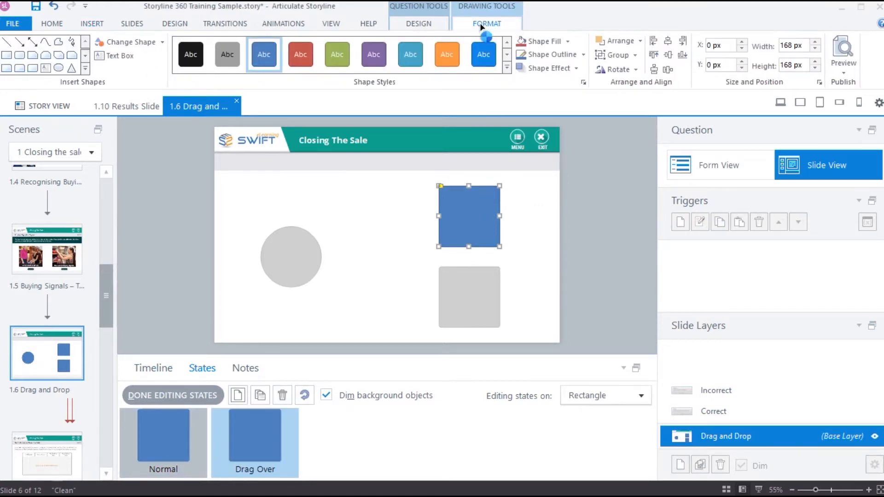
click(409, 54)
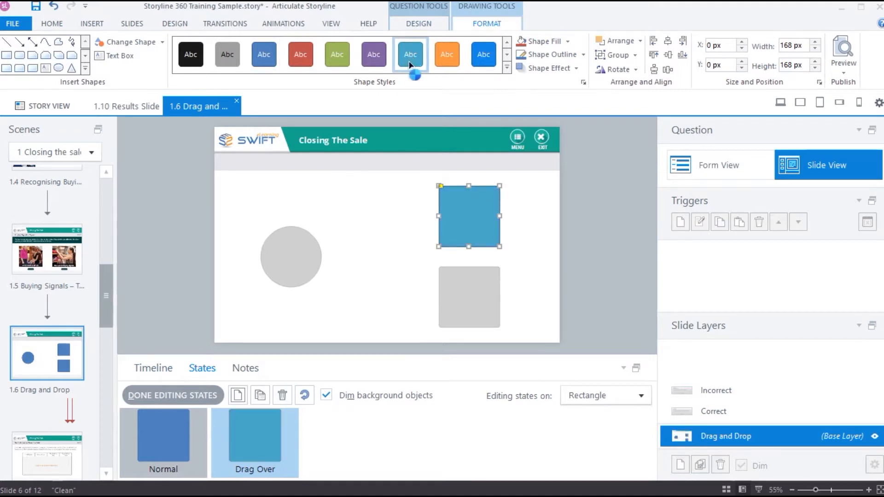
click(172, 394)
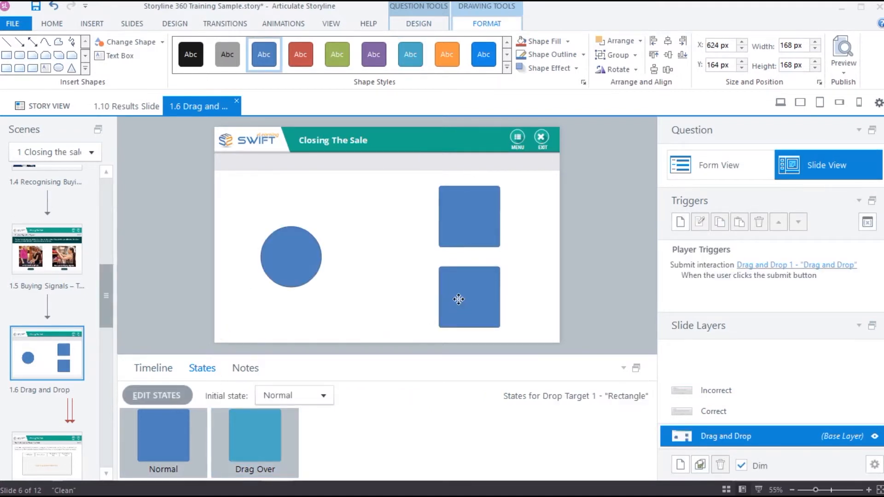
click(468, 216)
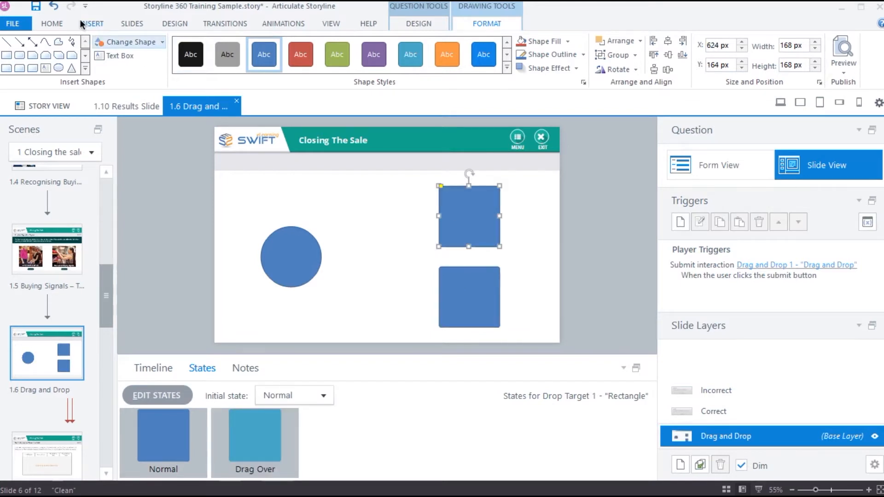
click(51, 23)
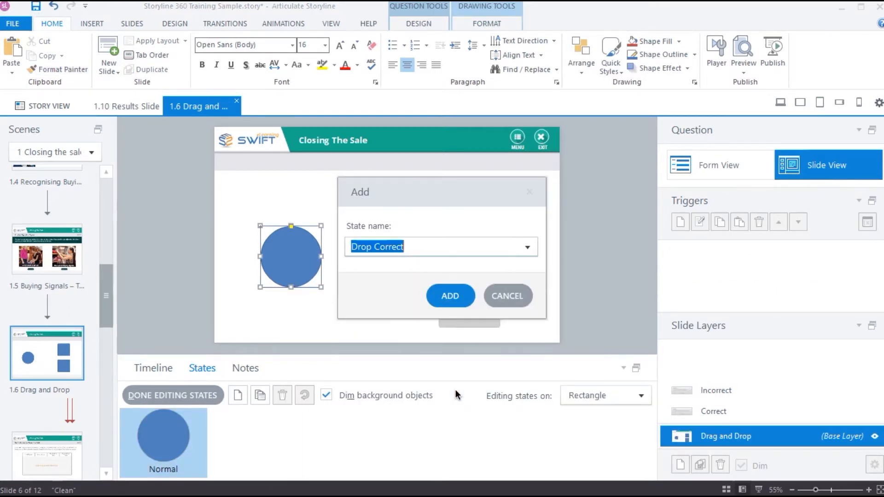
Add a green Drop Correct state and a styled Drop Incorrect state to the circle.
click(449, 295)
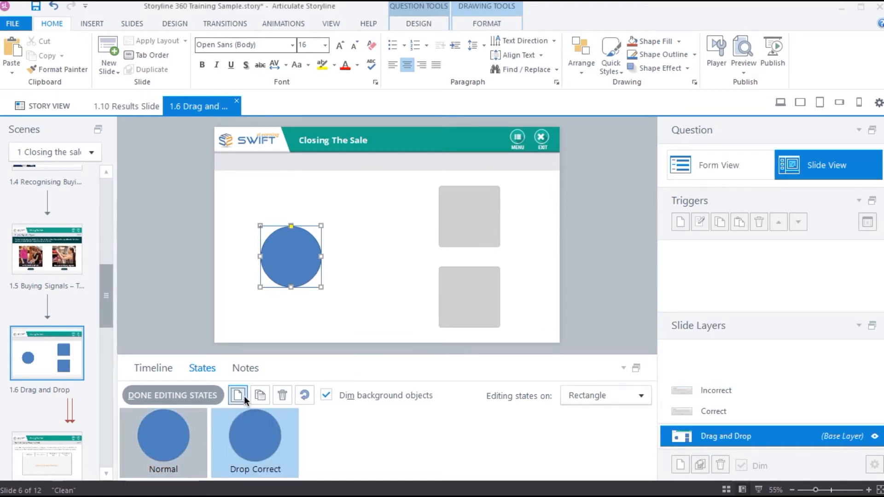
click(237, 395)
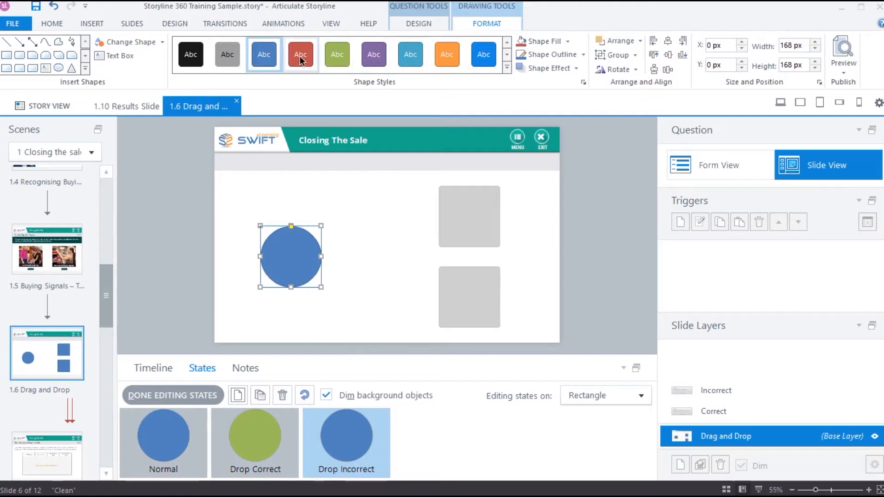
click(173, 395)
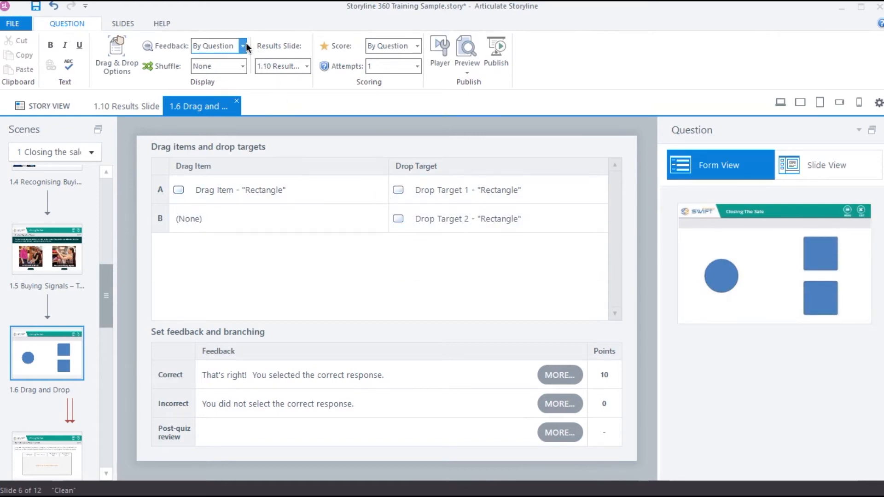
Set Feedback to None and uncheck 'Delay item drop states until interaction is submitted'.
click(243, 45)
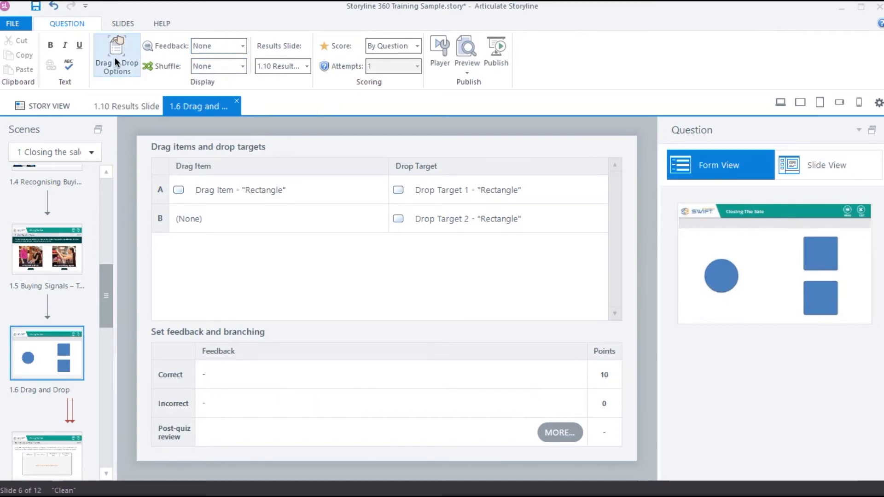
click(116, 55)
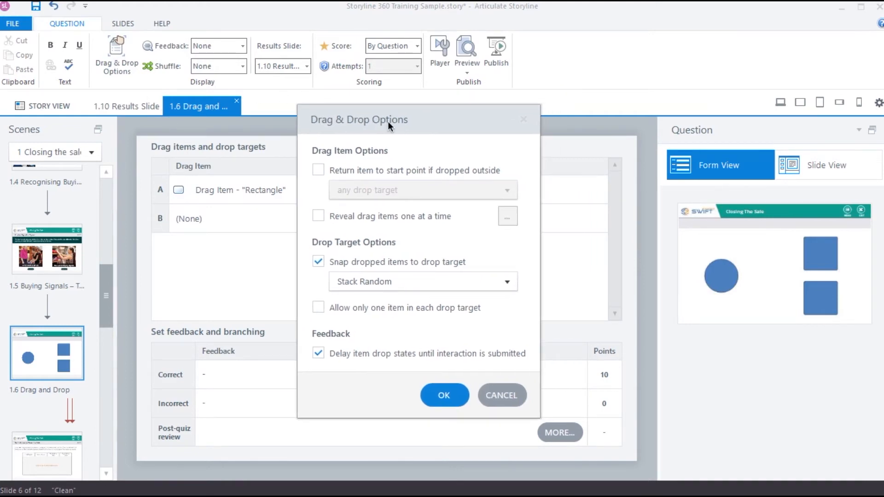
click(318, 353)
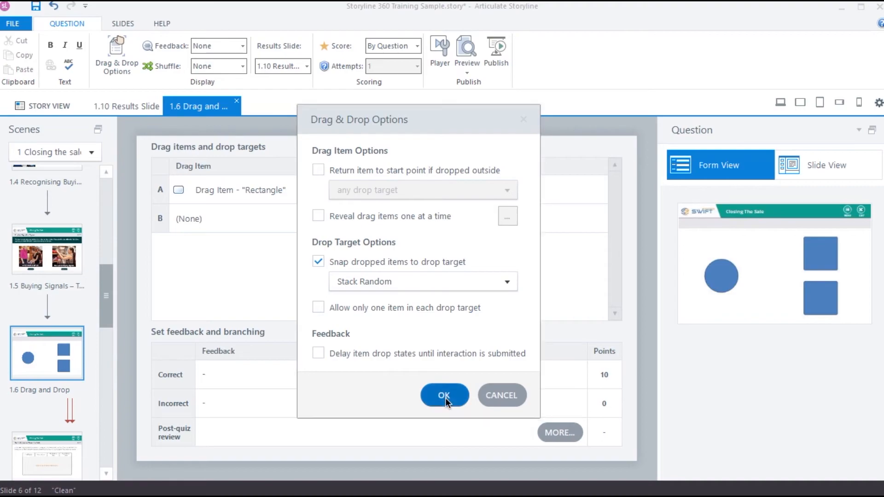
click(444, 394)
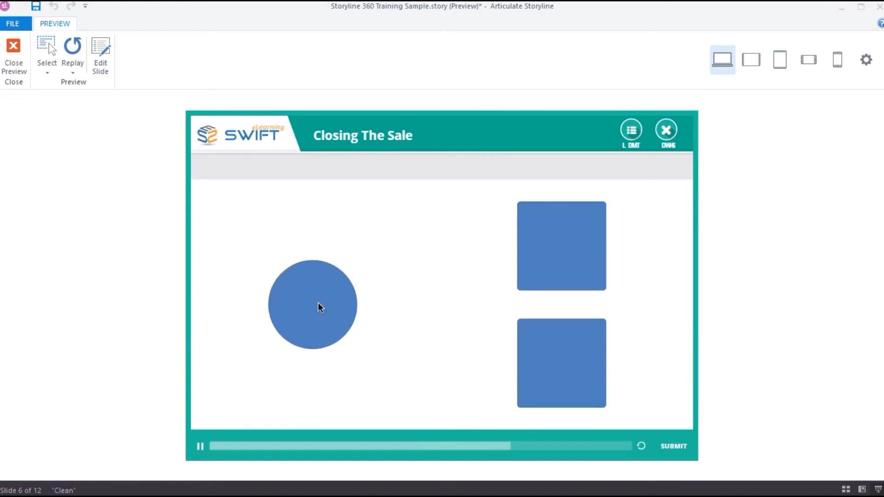
In preview, drop the circle onto the upper square so it turns green.
drag(313, 304, 516, 281)
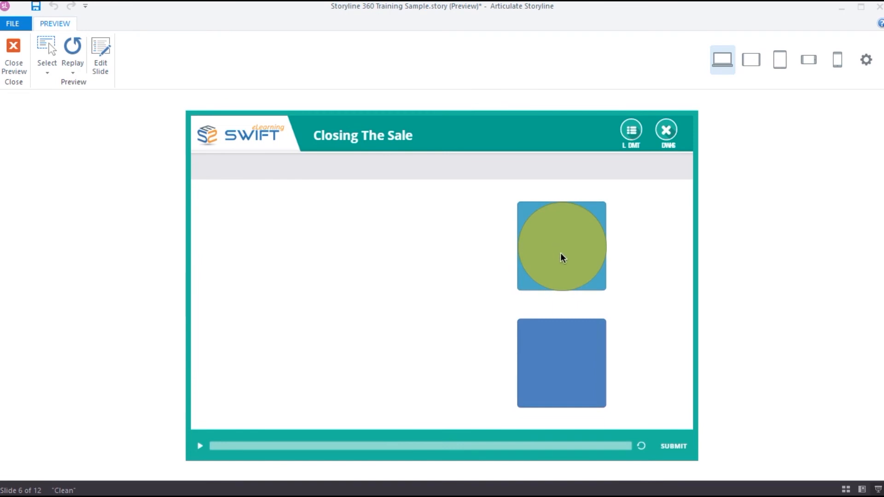
mouse_move(461, 304)
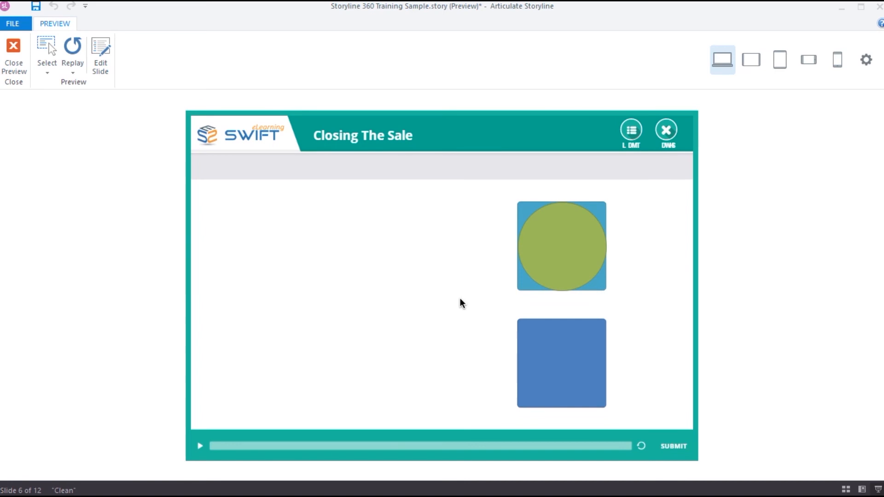